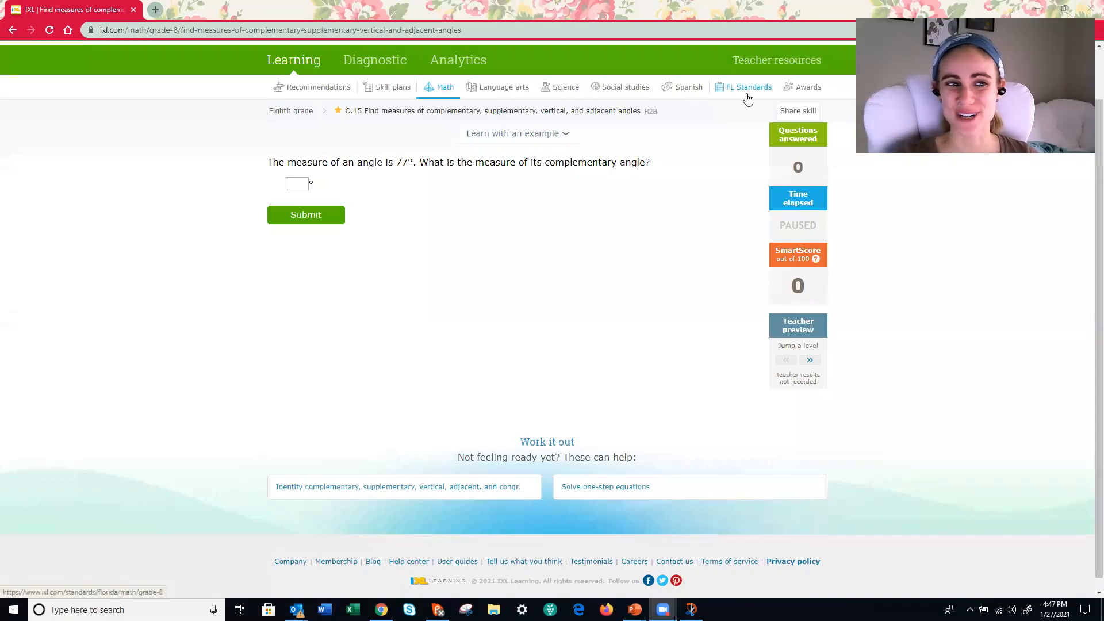
pyautogui.moveTo(559, 77)
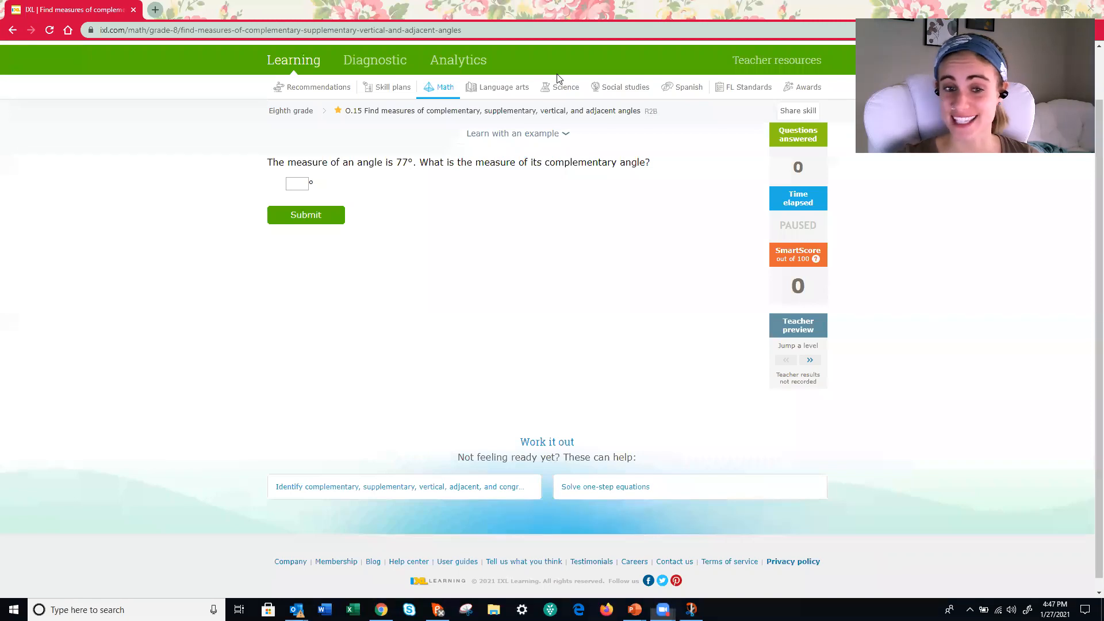
pyautogui.moveTo(526, 93)
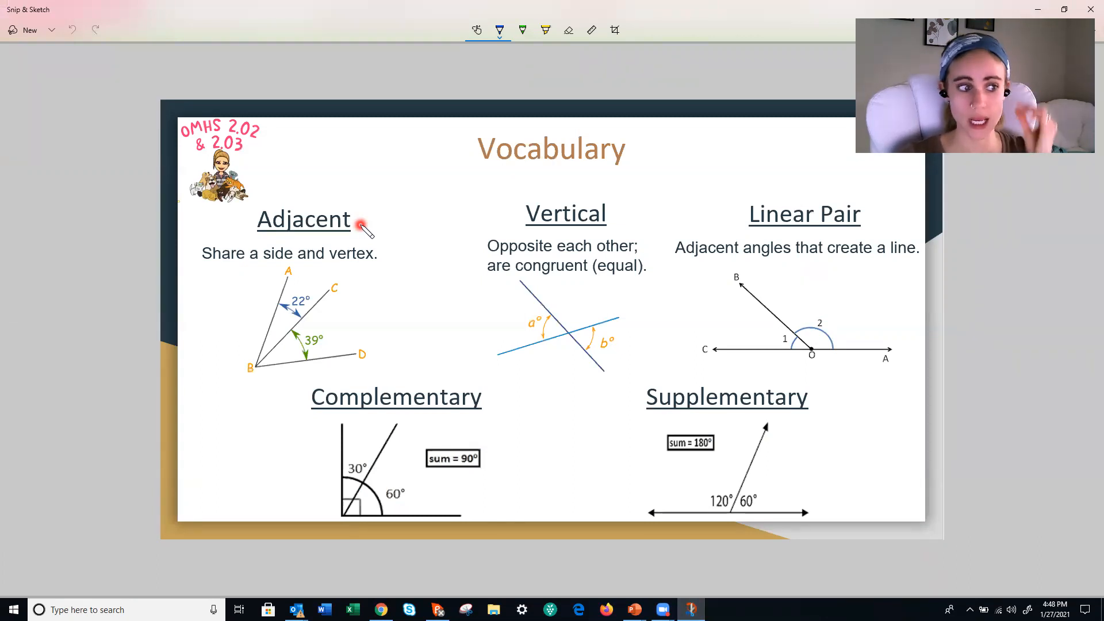
pyautogui.moveTo(333, 293)
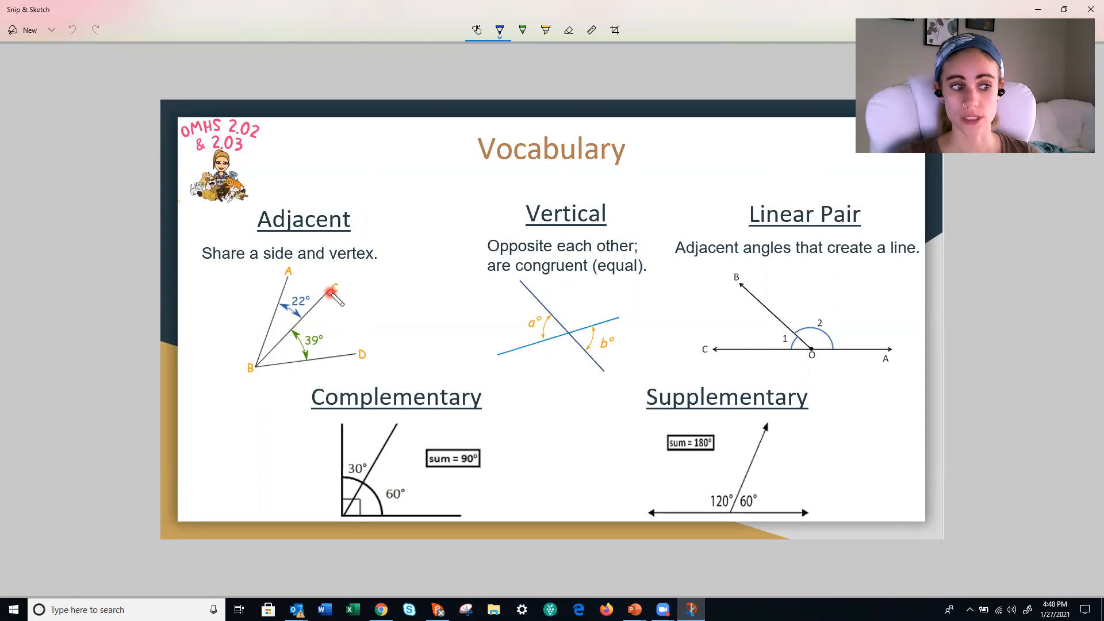
pyautogui.moveTo(360, 358)
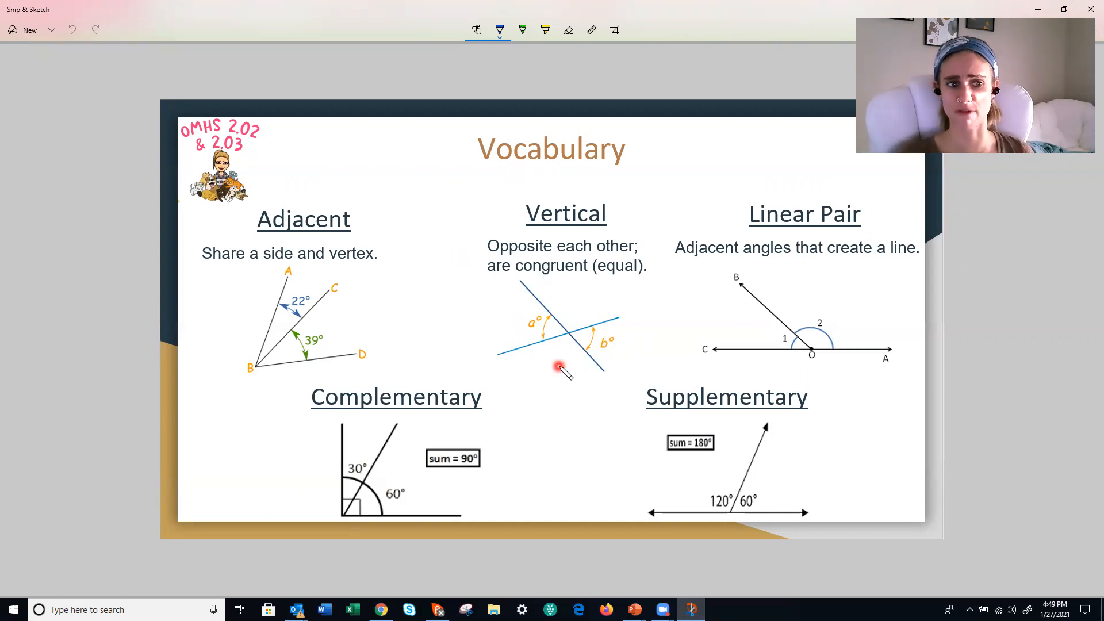
pyautogui.moveTo(565, 282)
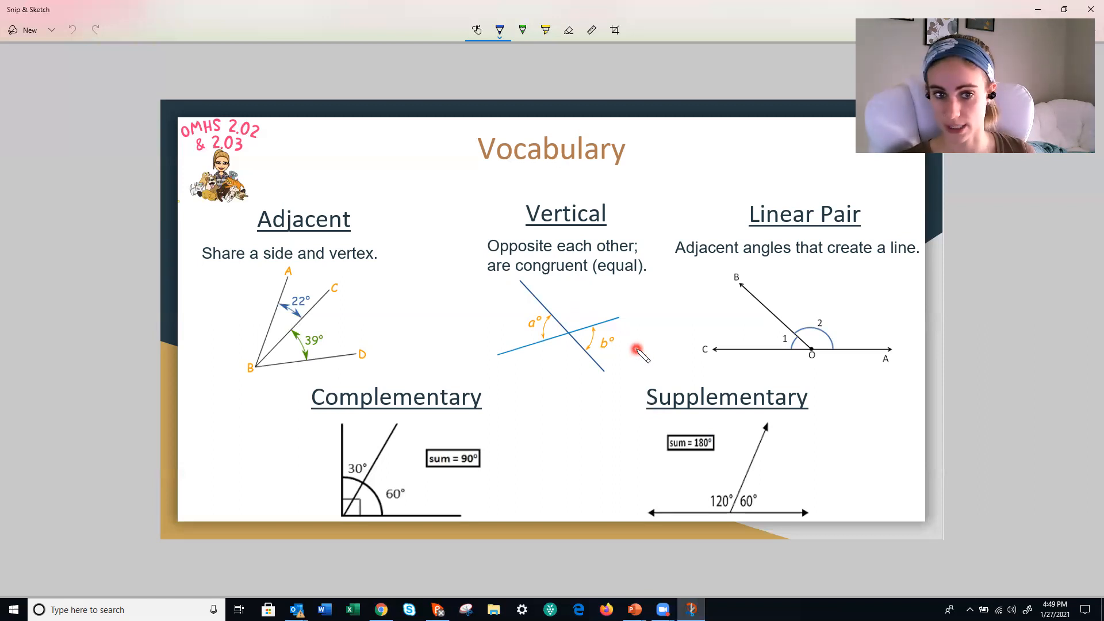
pyautogui.moveTo(657, 330)
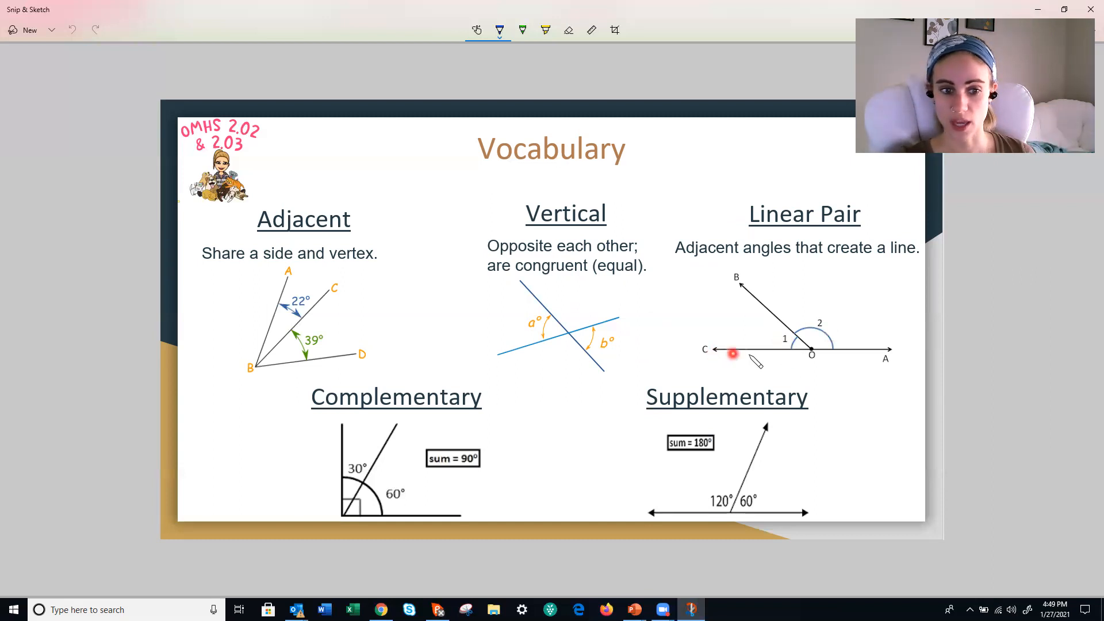
pyautogui.moveTo(859, 357)
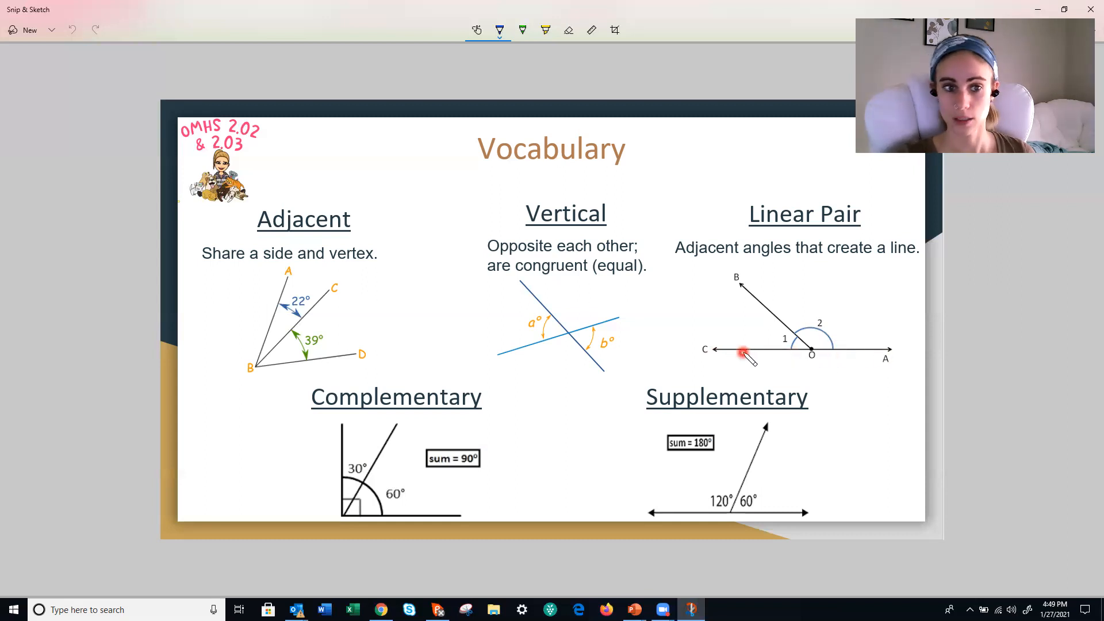
pyautogui.moveTo(775, 236)
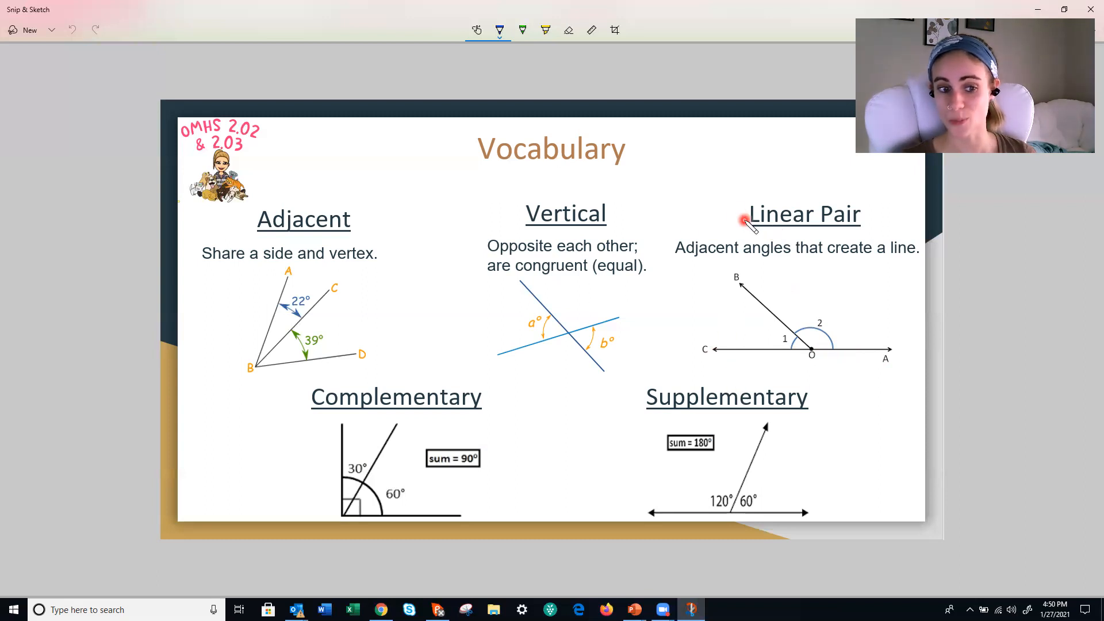
pyautogui.moveTo(649, 397)
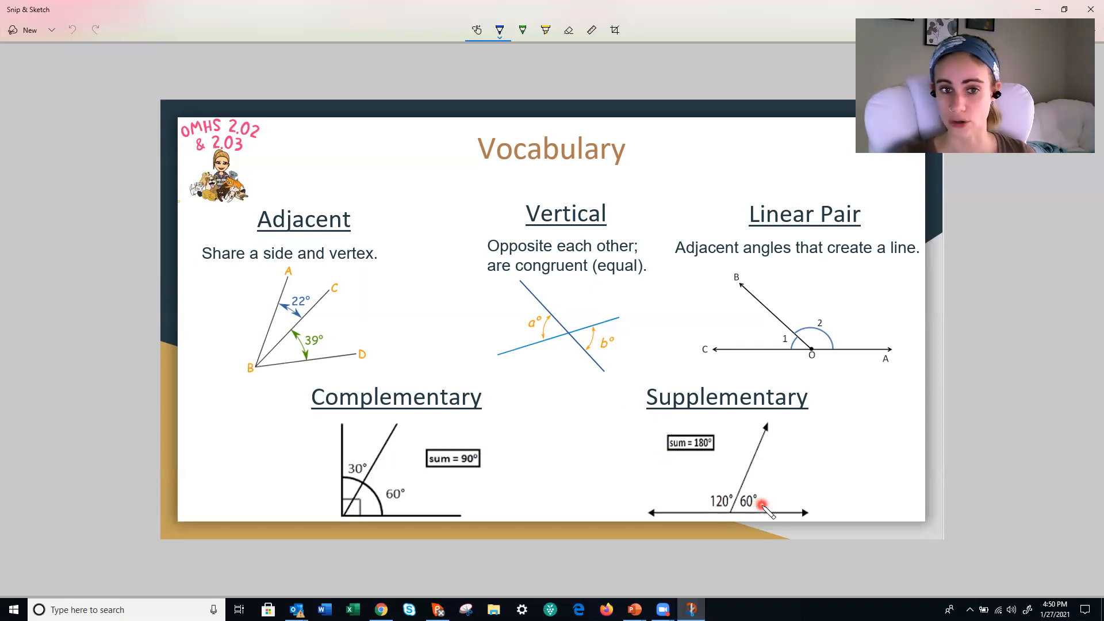
pyautogui.moveTo(712, 479)
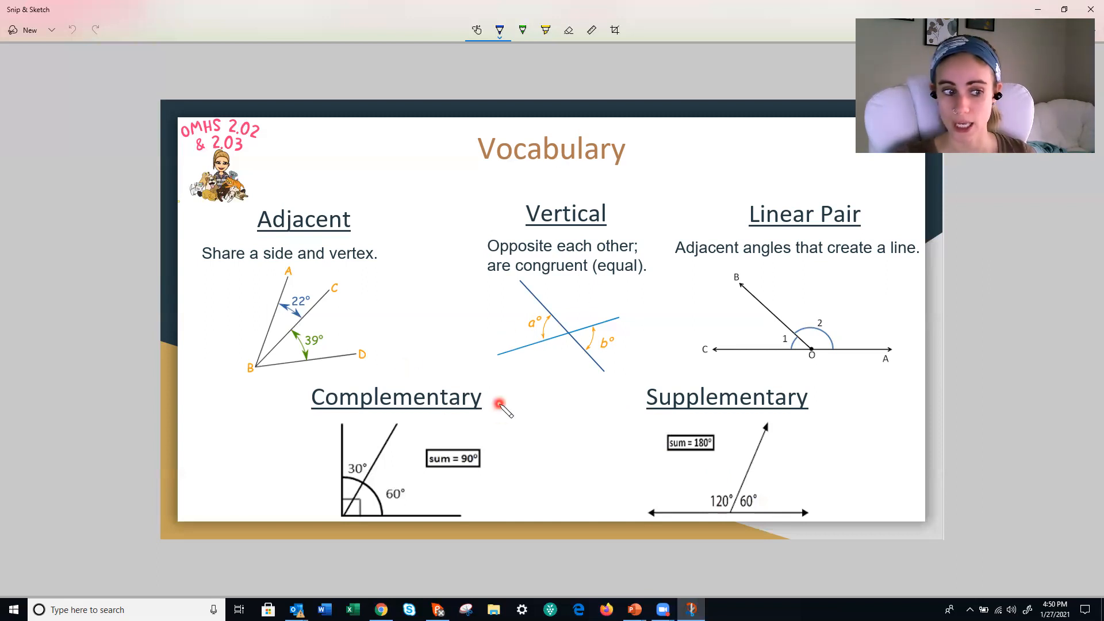
pyautogui.moveTo(359, 443)
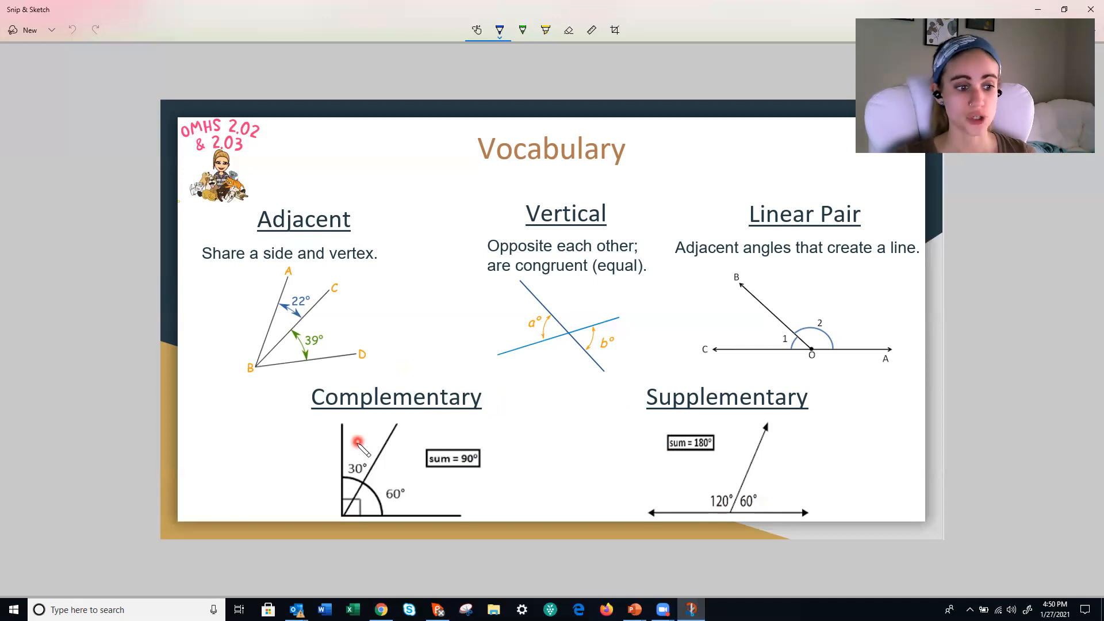
pyautogui.moveTo(405, 471)
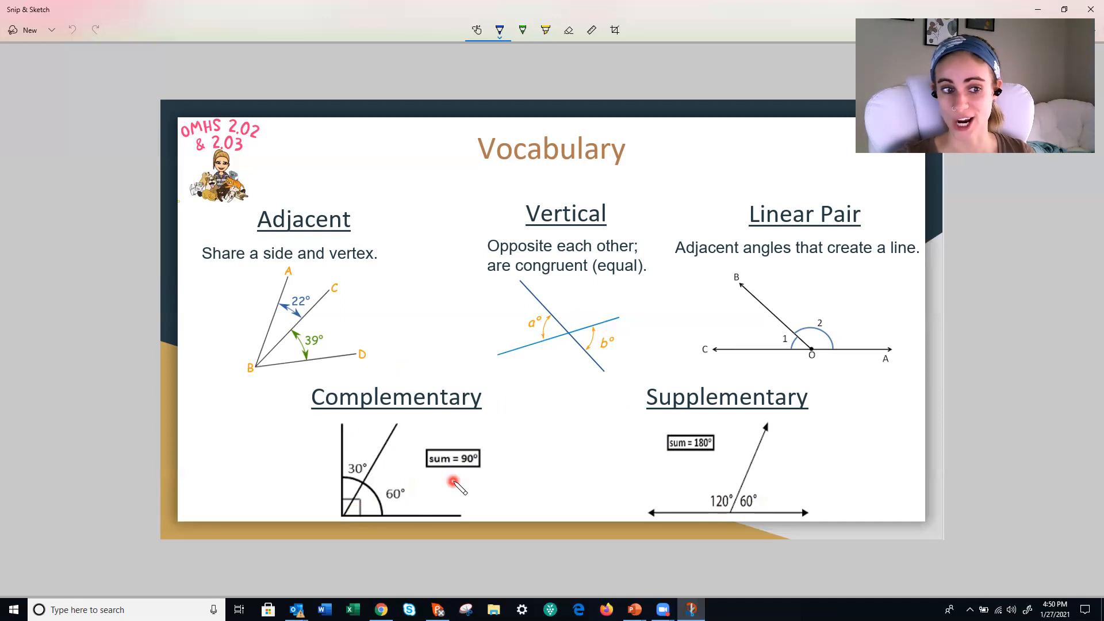
pyautogui.moveTo(569, 289)
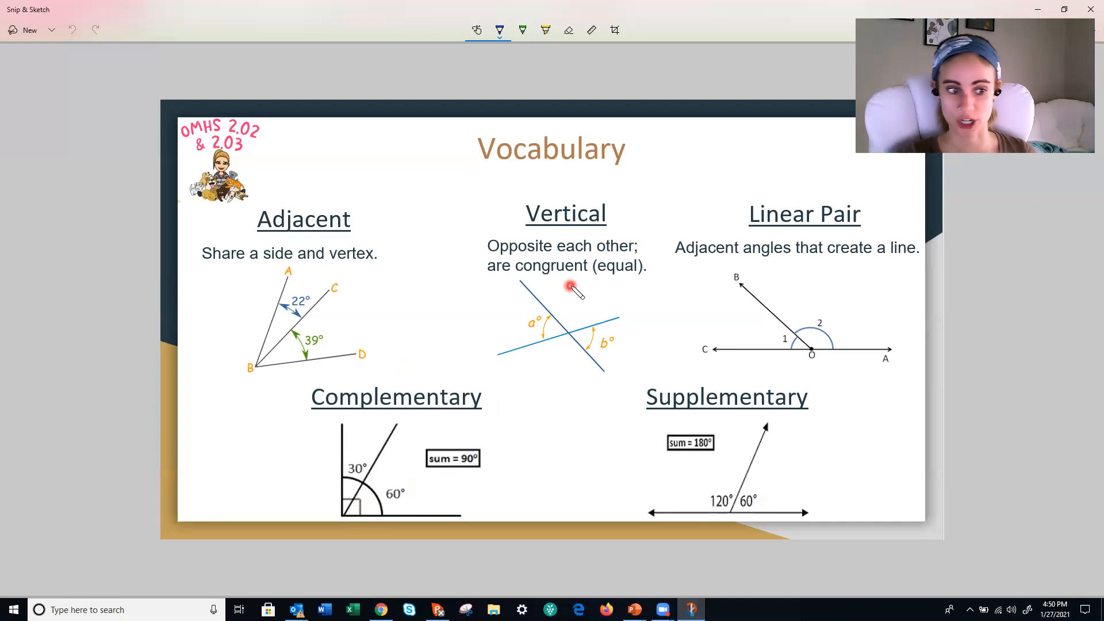
pyautogui.moveTo(467, 494)
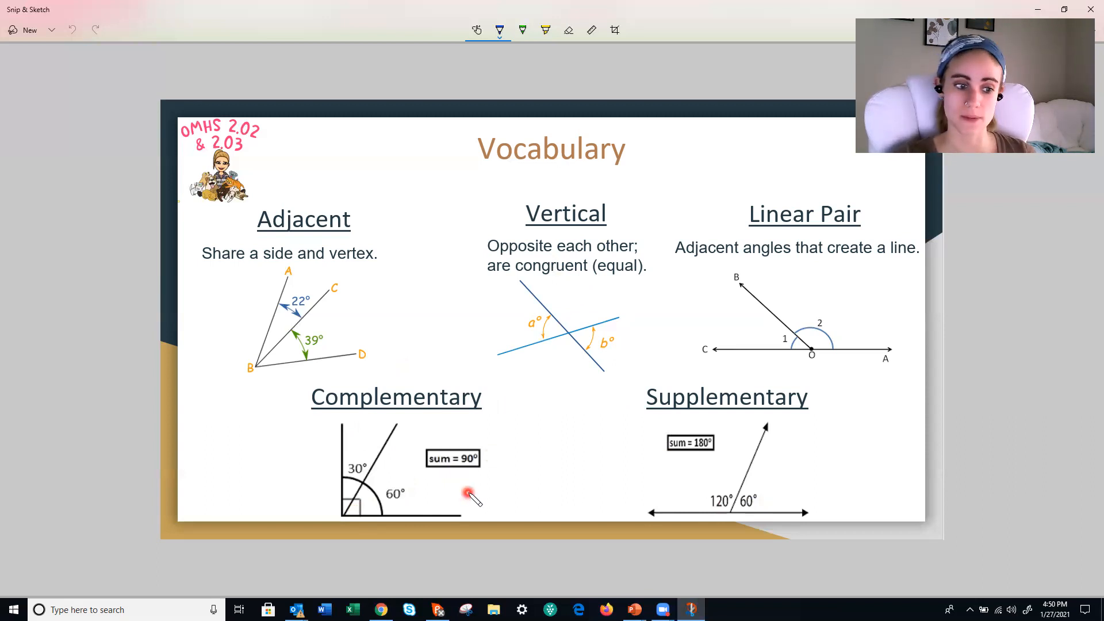
pyautogui.moveTo(700, 464)
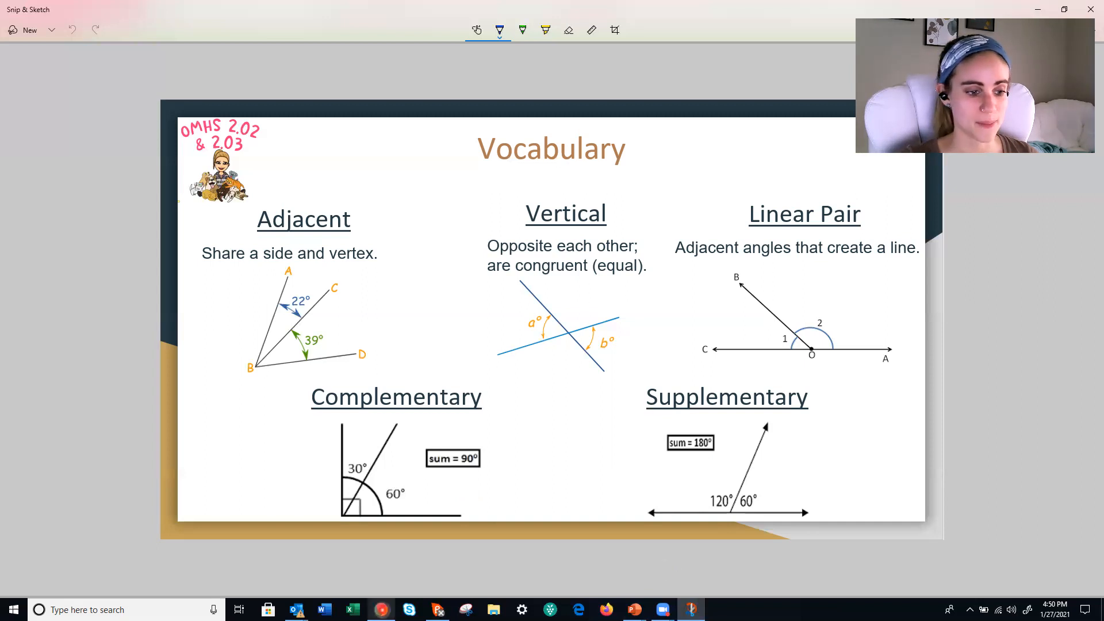
# Return to the IXL question, handwrite x + 77 = 90, and set up 90 − 77 beneath it
pyautogui.click(382, 609)
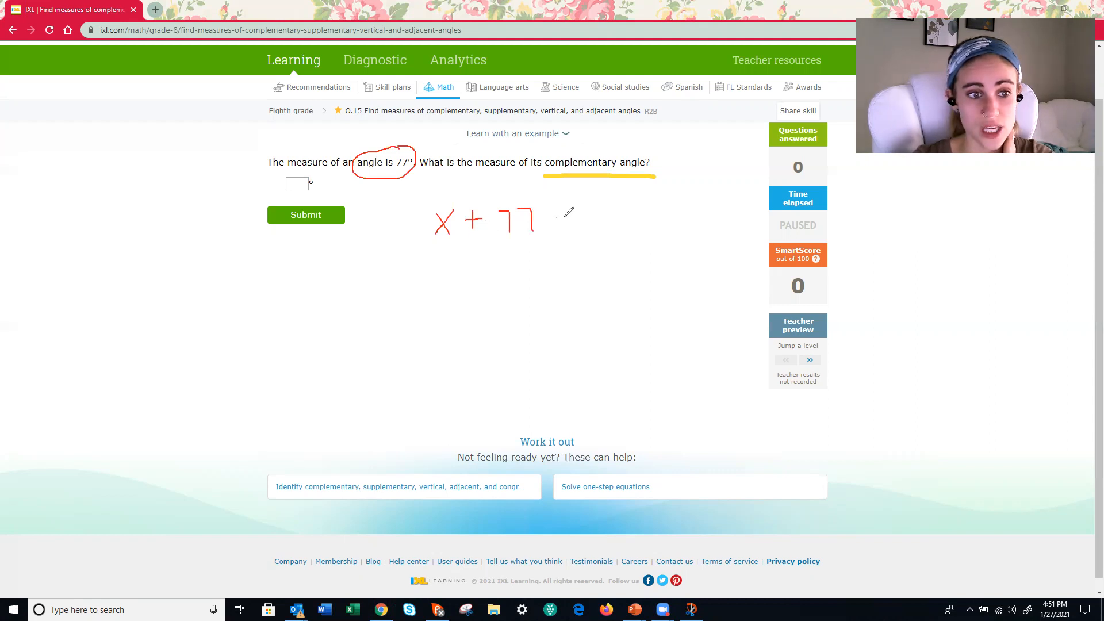
pyautogui.moveTo(556, 204); pyautogui.dragTo(609, 226)
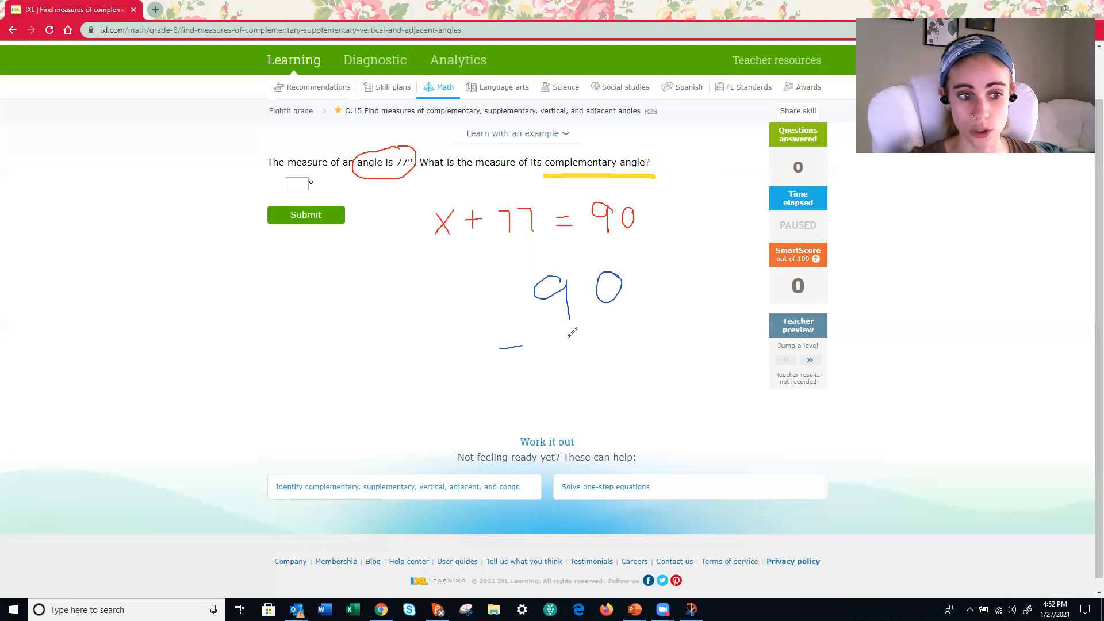
pyautogui.moveTo(571, 331); pyautogui.dragTo(640, 380)
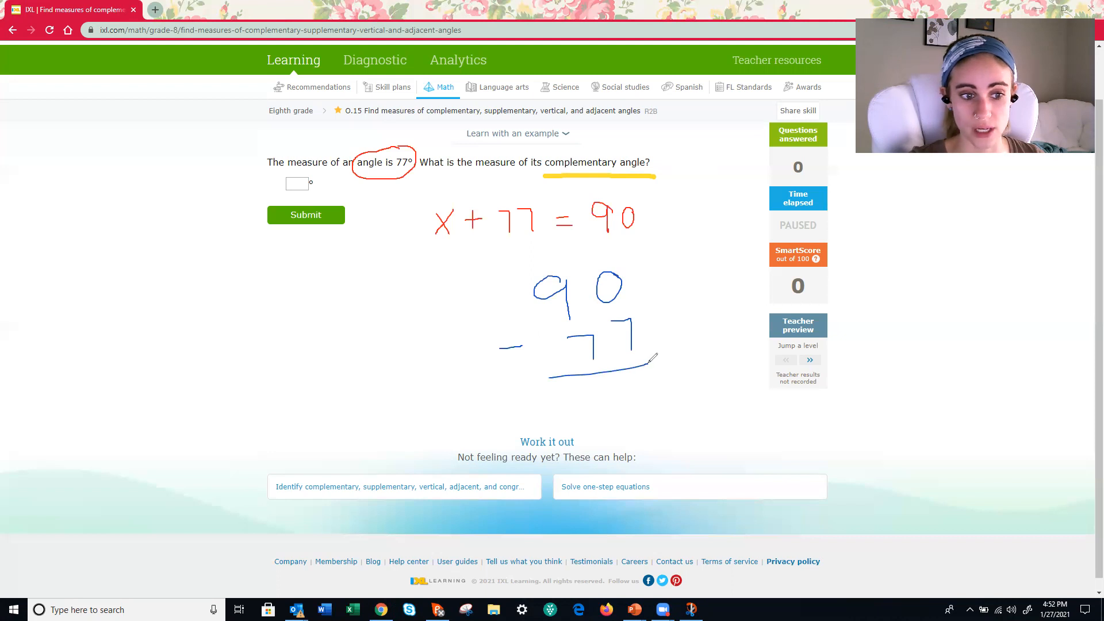
pyautogui.moveTo(733, 369)
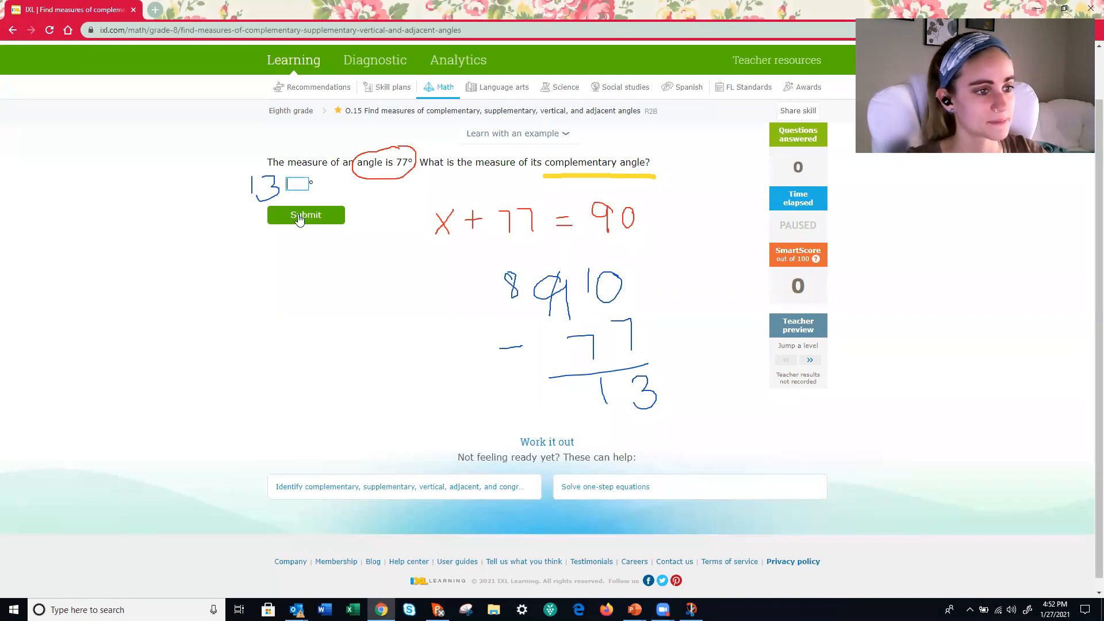
# Submit the first answer, then circle 'supplementary angle' and write 180 below
pyautogui.click(306, 215)
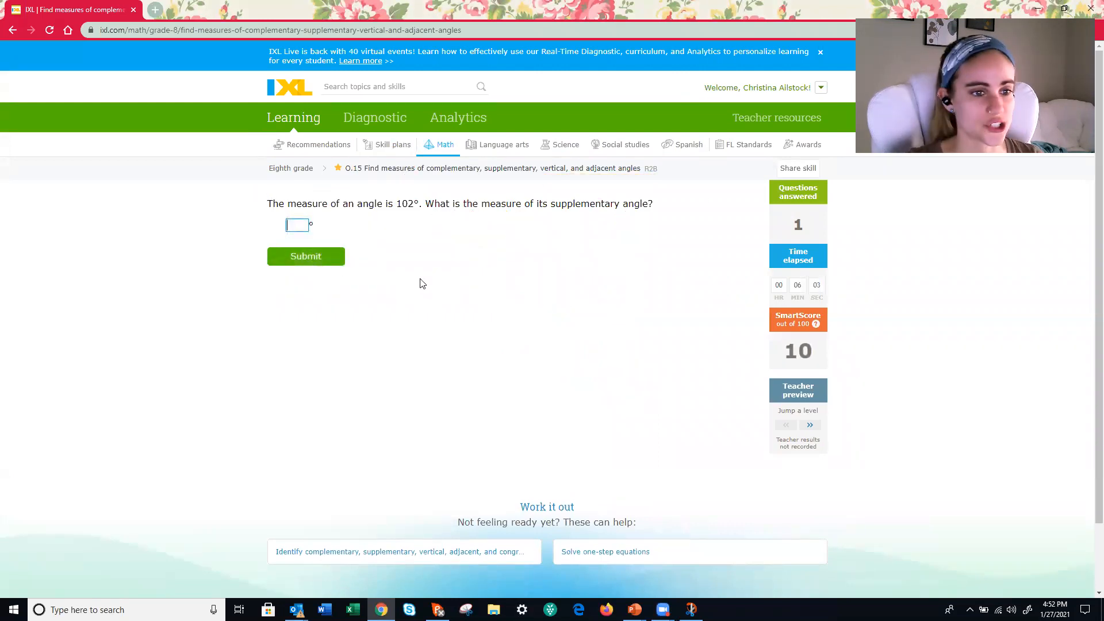
pyautogui.moveTo(404, 218)
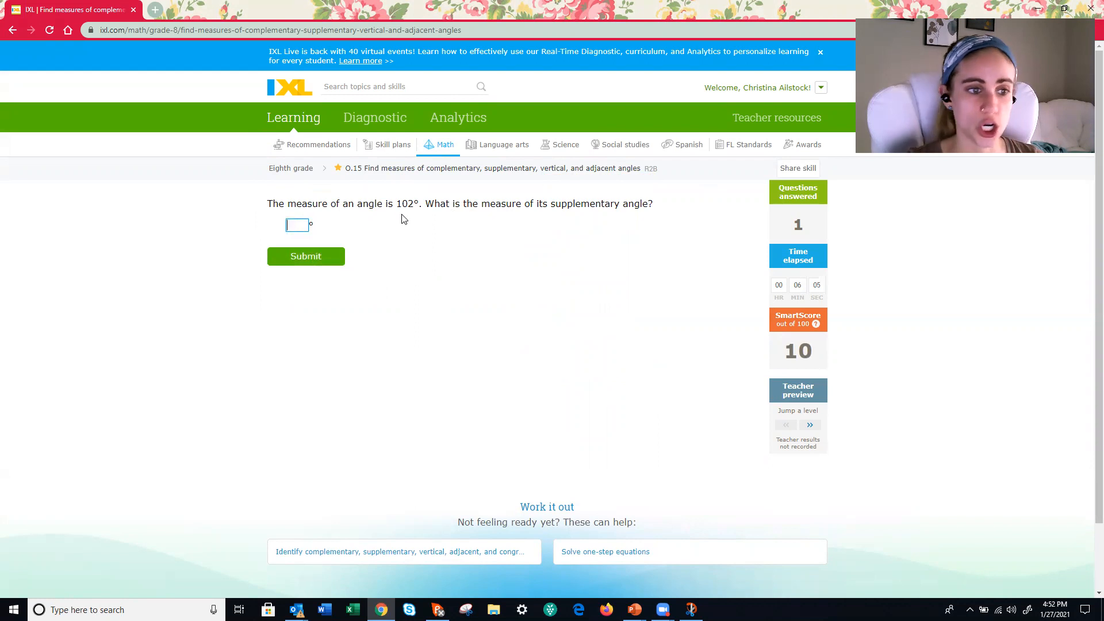
pyautogui.moveTo(524, 216)
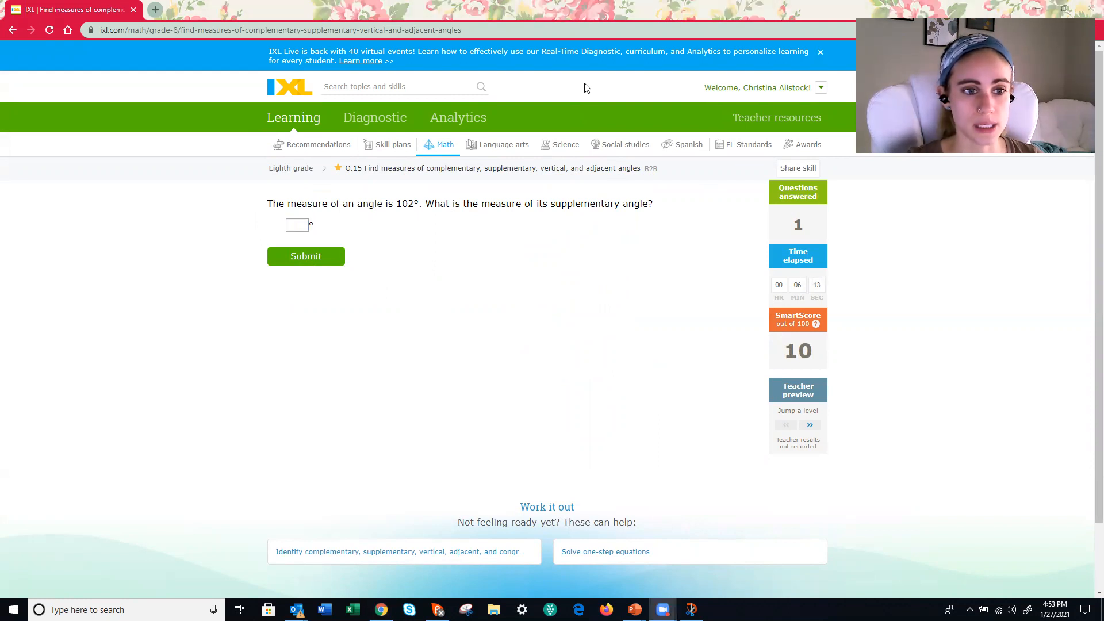
pyautogui.moveTo(473, 90)
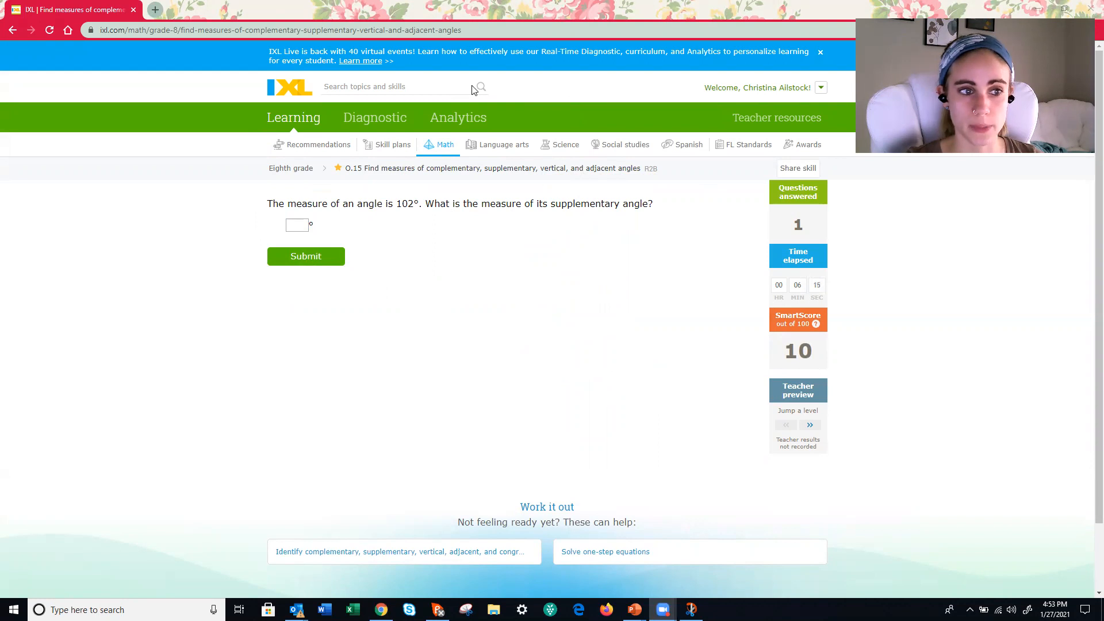
pyautogui.moveTo(556, 190); pyautogui.dragTo(648, 218)
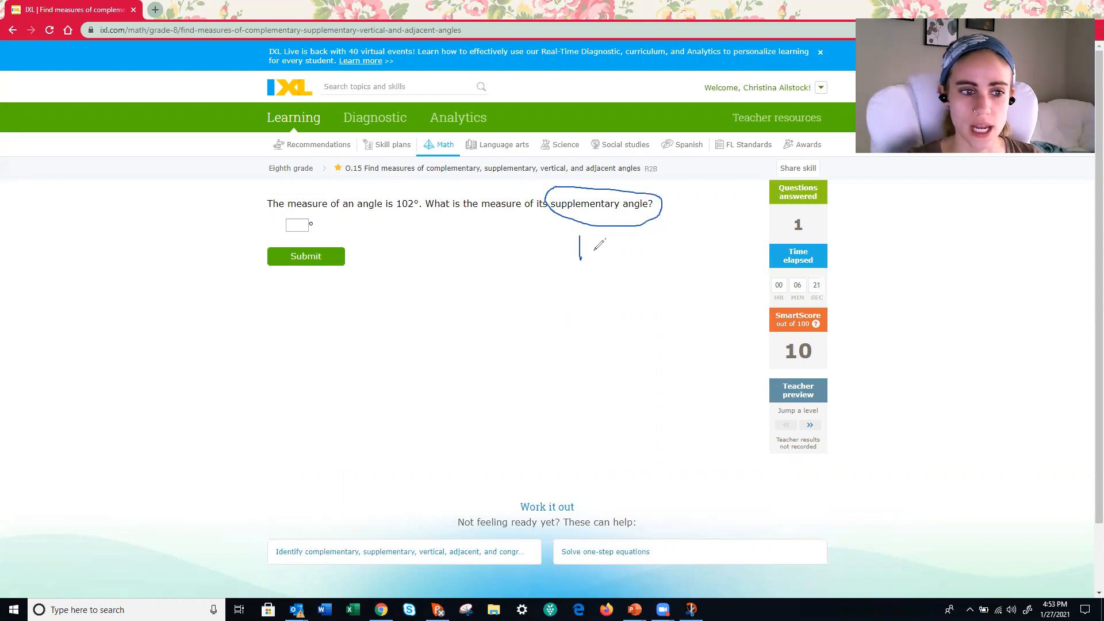
pyautogui.moveTo(592, 239); pyautogui.dragTo(606, 264)
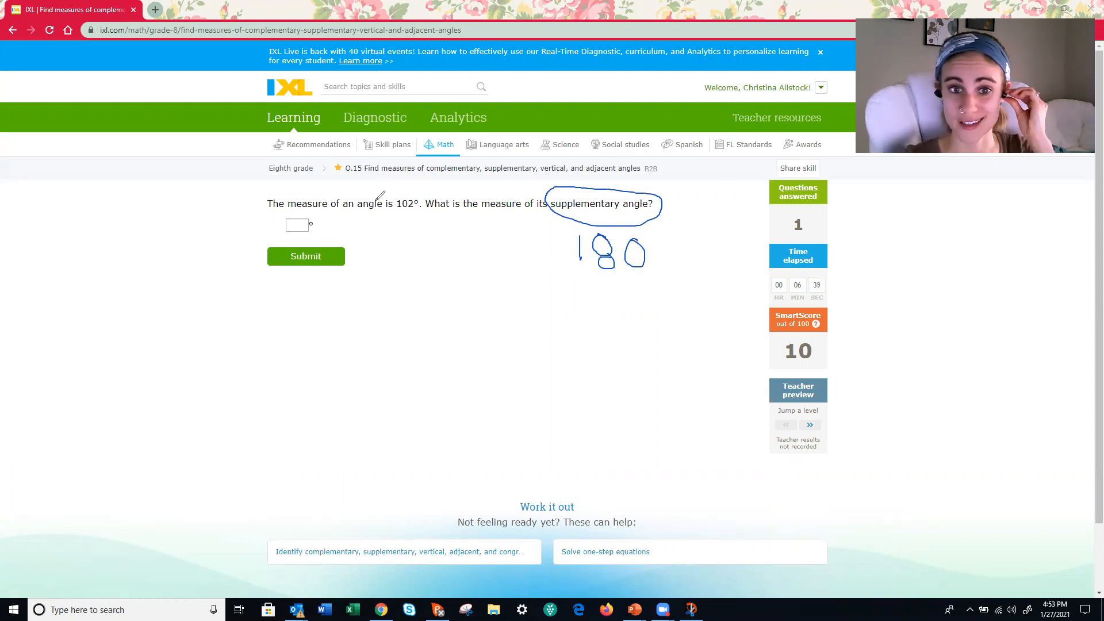
# Work 180 − 102 = 78 by hand and enter 78 as the answer
pyautogui.moveTo(521, 303); pyautogui.dragTo(539, 303)
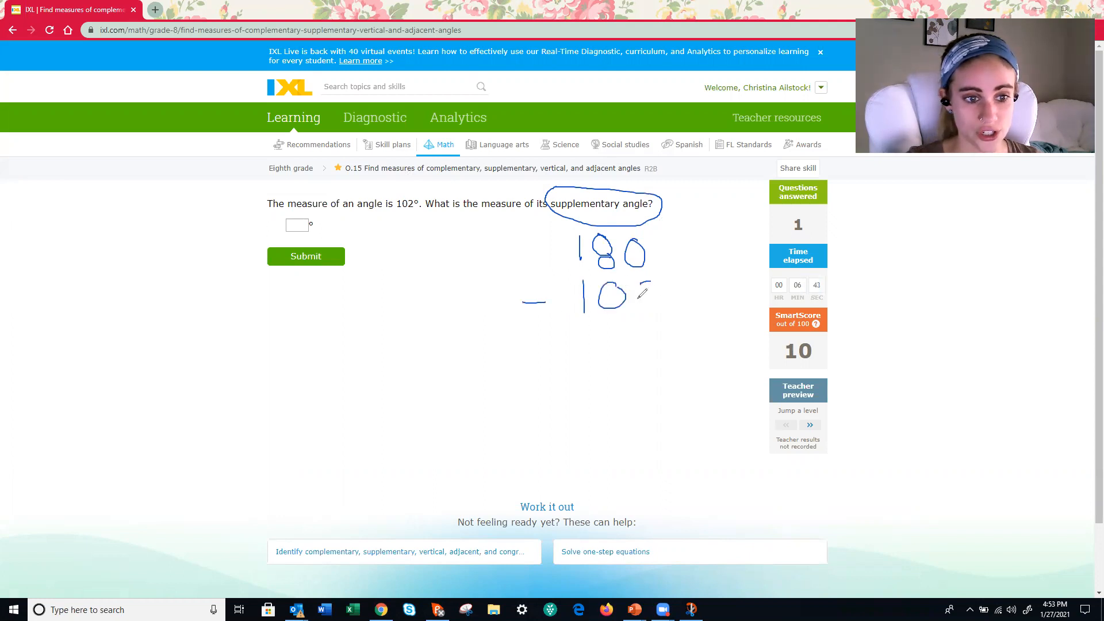
pyautogui.moveTo(634, 296); pyautogui.dragTo(694, 326)
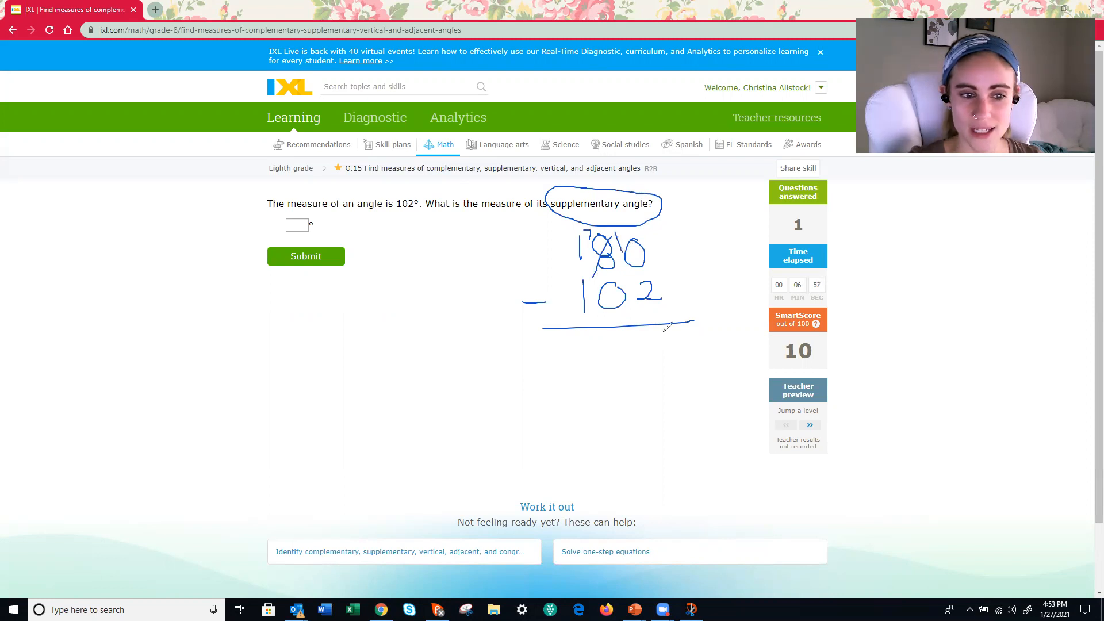
pyautogui.moveTo(644, 335); pyautogui.dragTo(652, 352)
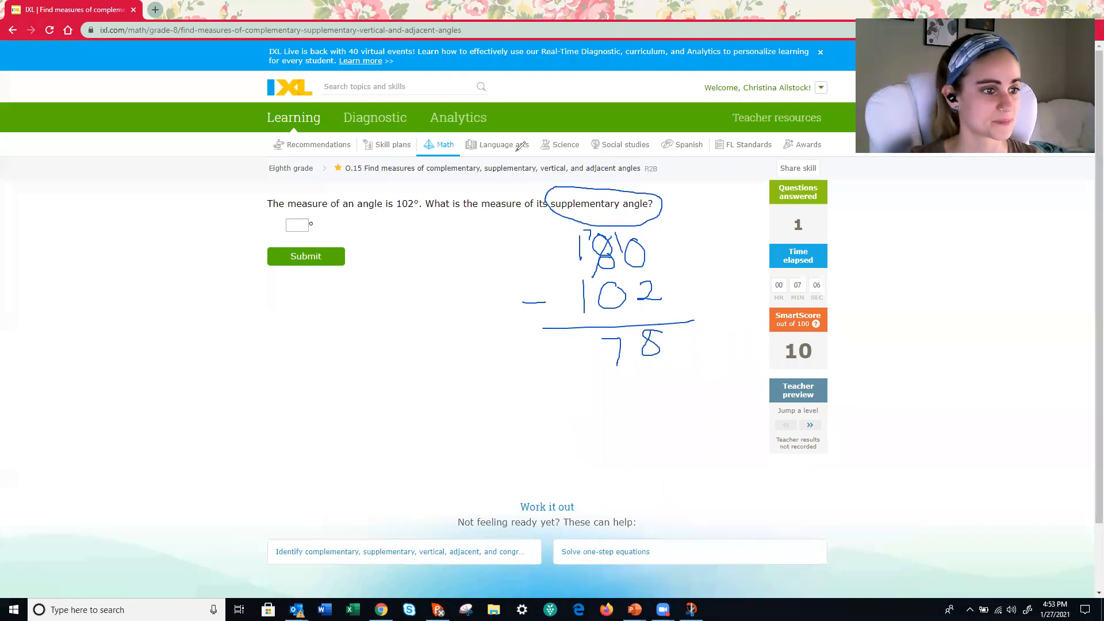
pyautogui.write('78')
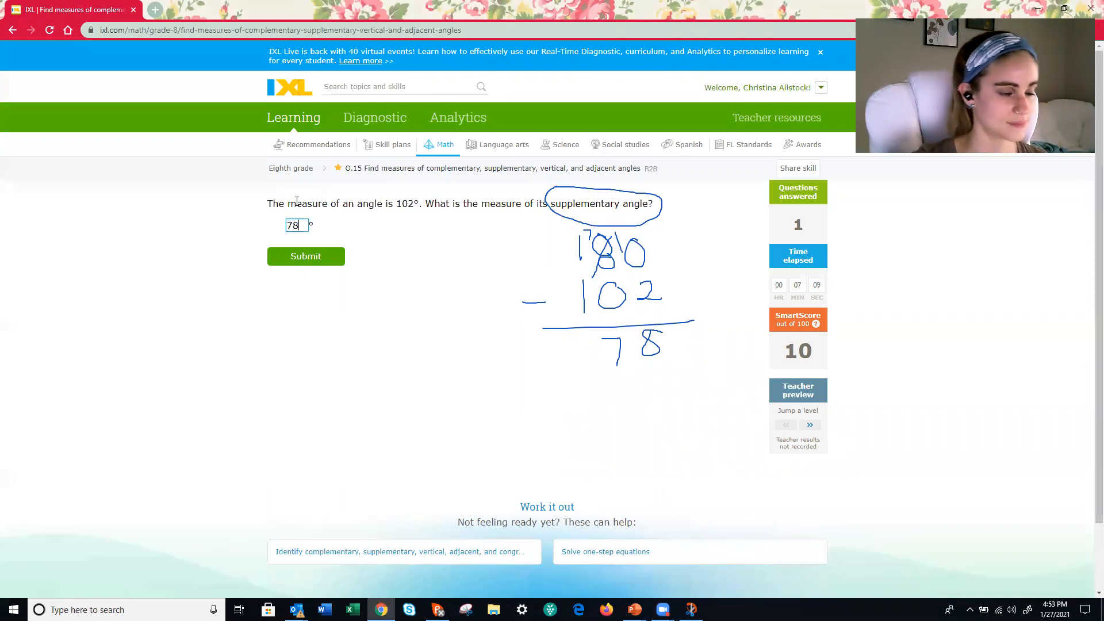
# Submit 78 as the supplement of 102°
pyautogui.click(306, 257)
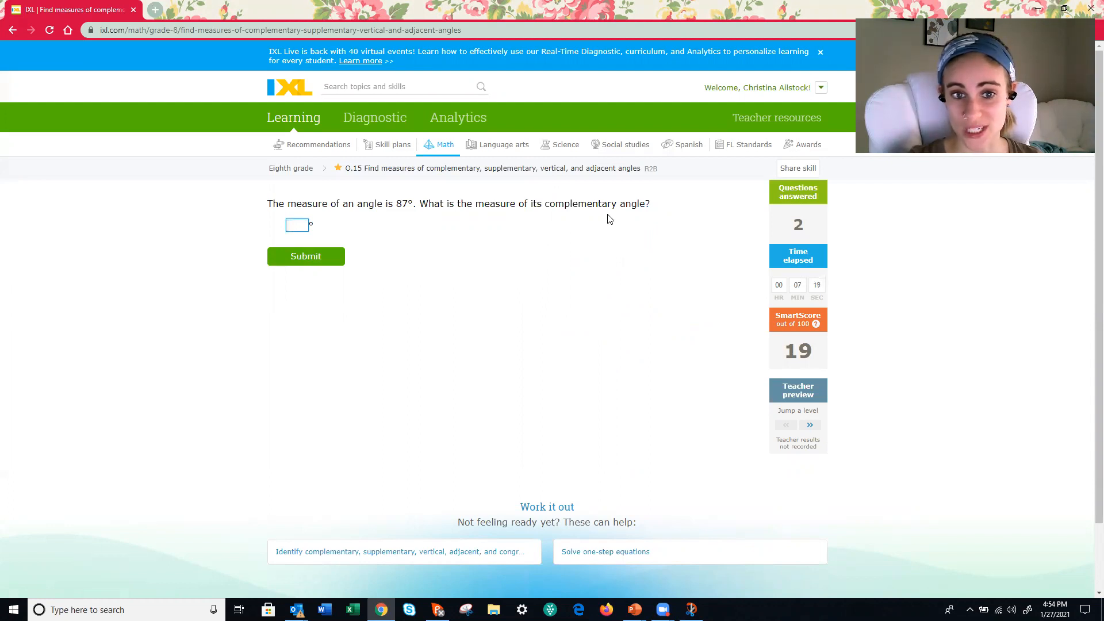
pyautogui.moveTo(542, 90)
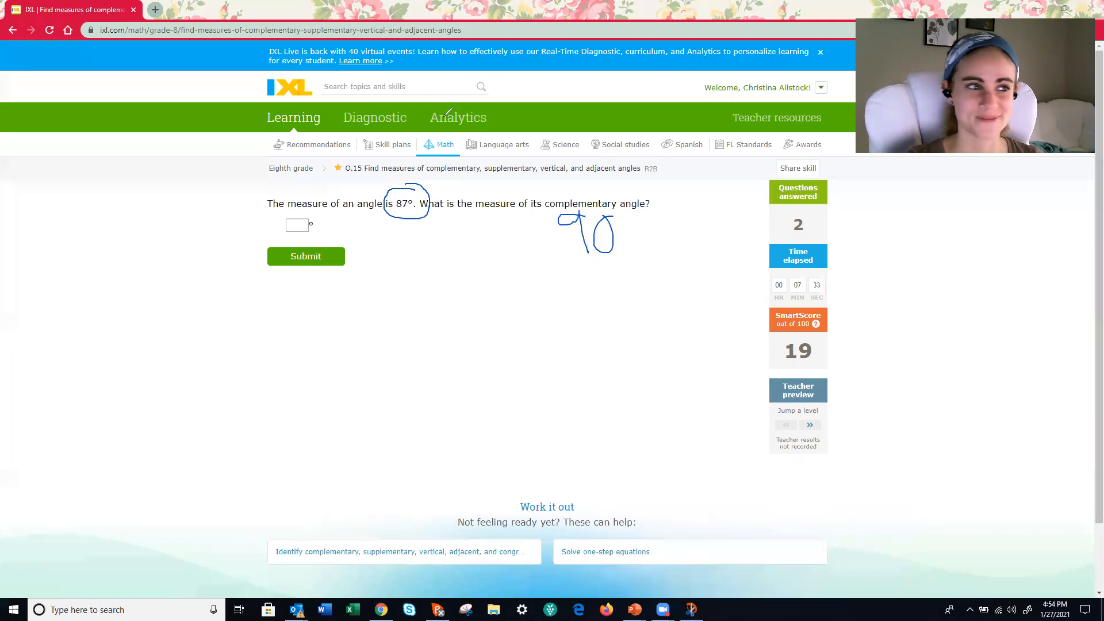
# Enter and submit 3, then write 180 − 48 beside the value-of-t diagram
pyautogui.write('3')
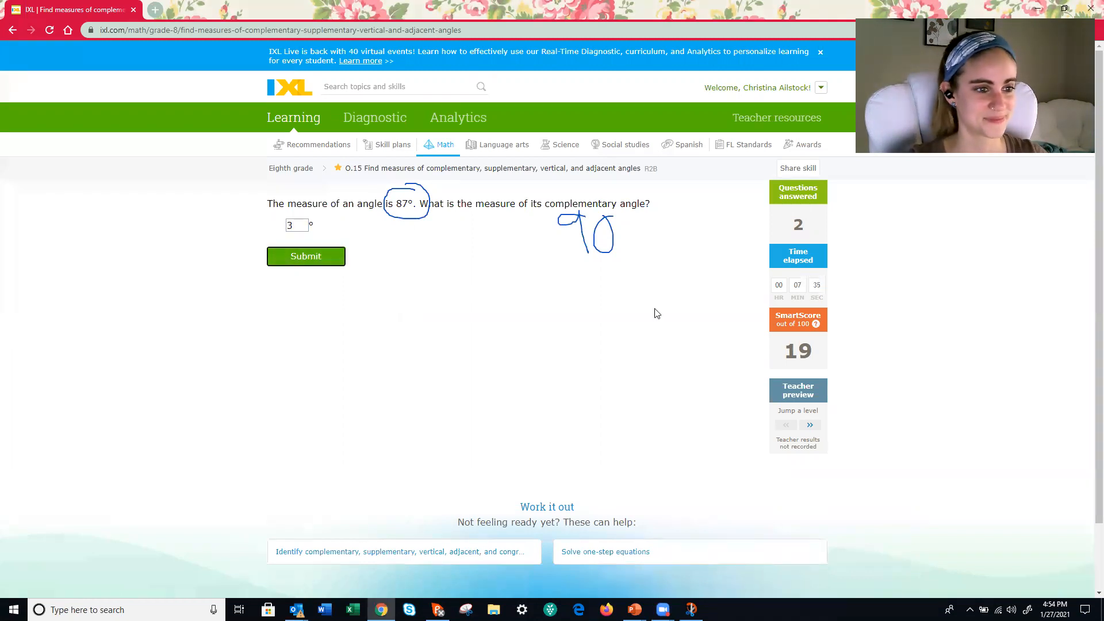
pyautogui.click(305, 256)
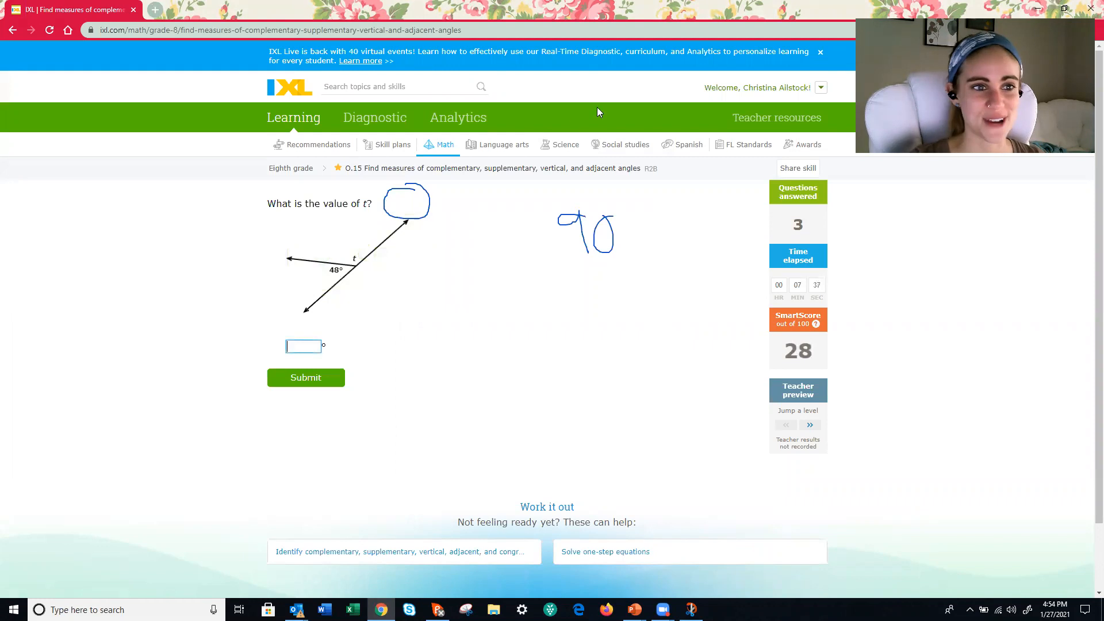
pyautogui.moveTo(583, 87)
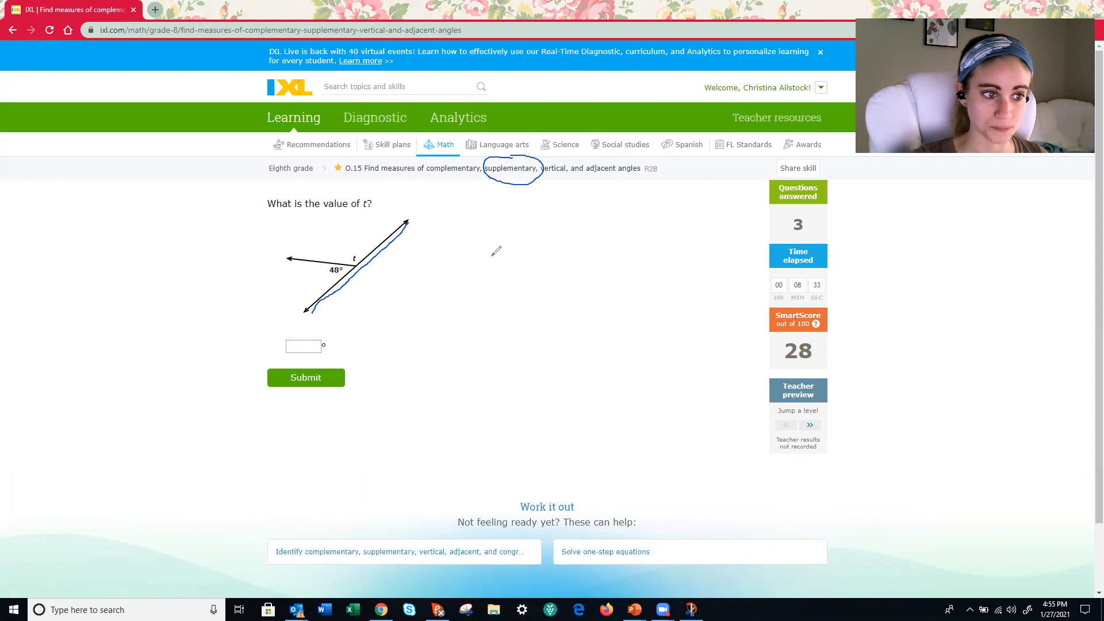
pyautogui.moveTo(486, 243); pyautogui.dragTo(525, 271)
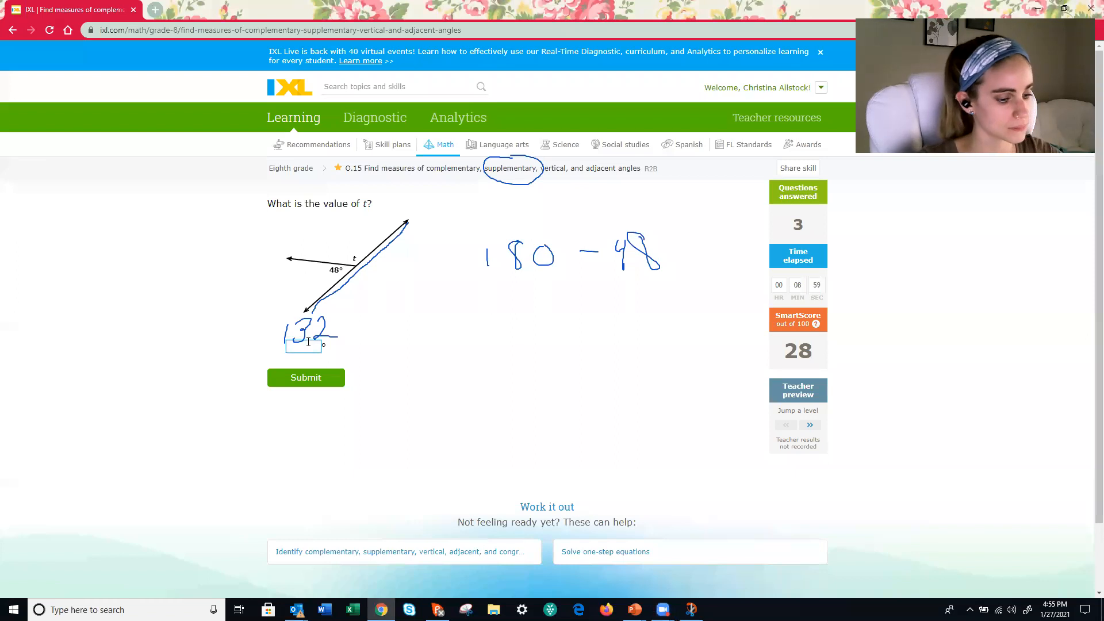
# Submit 132 for t, write 180 − 165 beside the 165° question, and enter 15
pyautogui.click(306, 377)
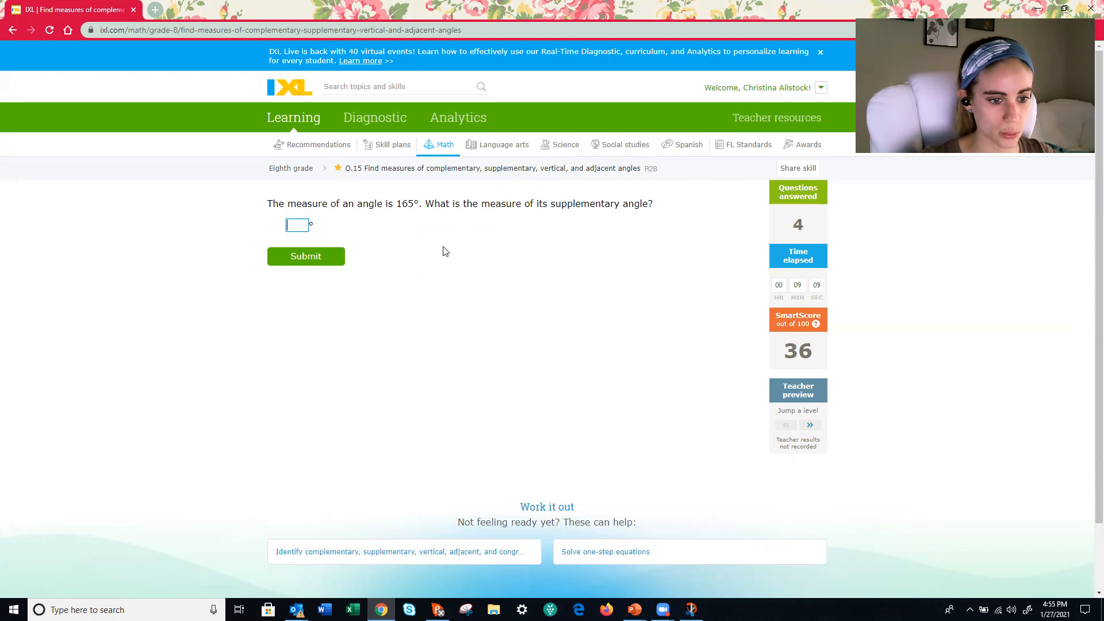
pyautogui.moveTo(409, 227)
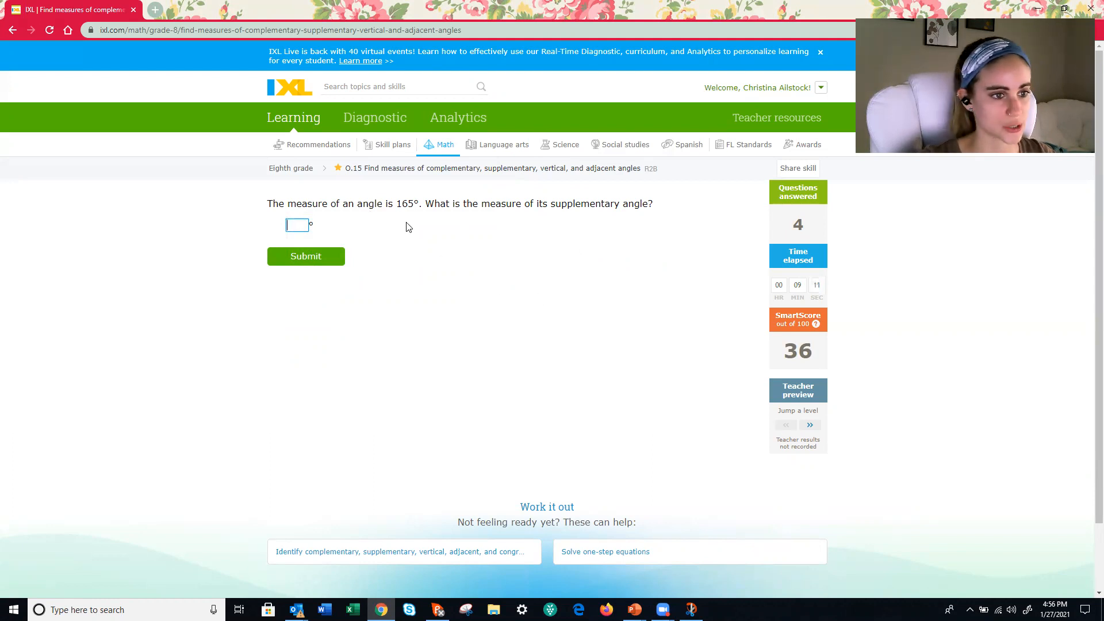
pyautogui.moveTo(404, 217)
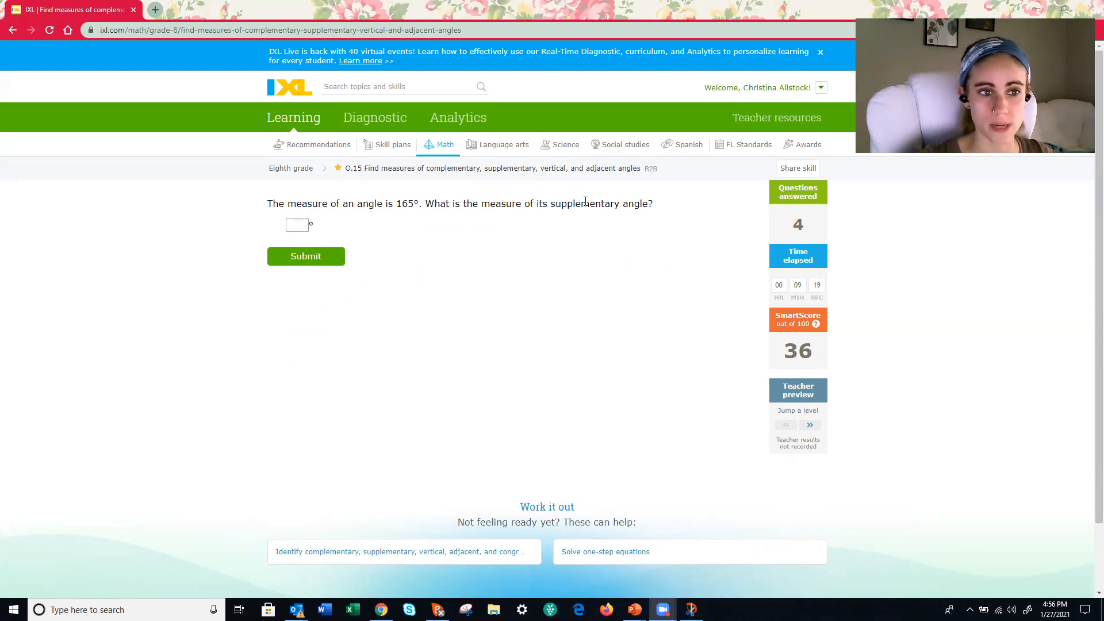
pyautogui.moveTo(624, 102)
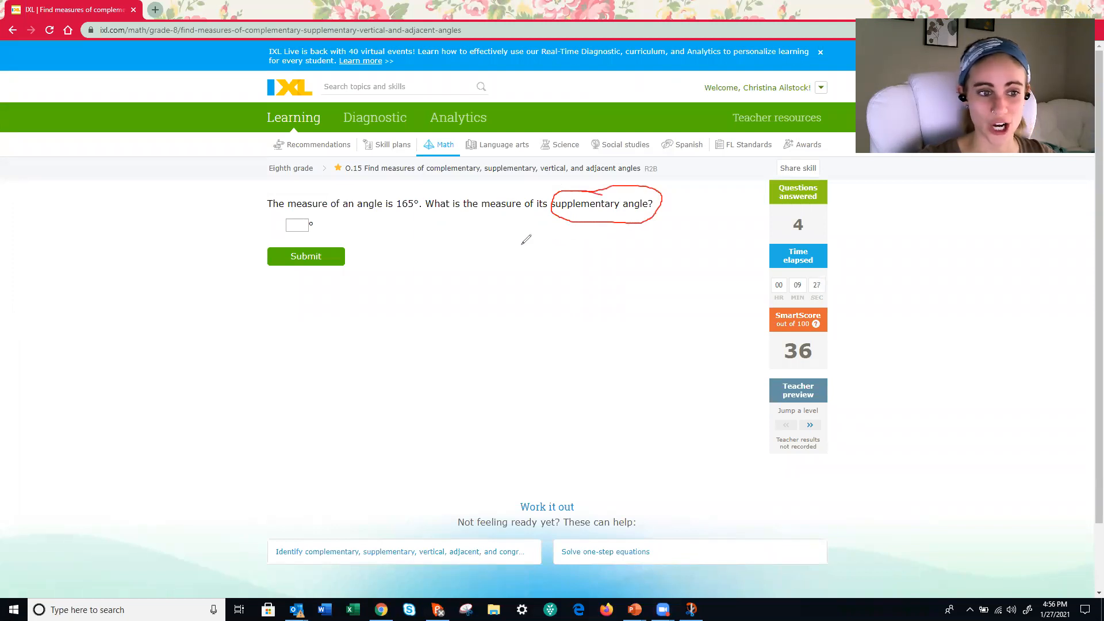
pyautogui.moveTo(517, 243); pyautogui.dragTo(556, 232)
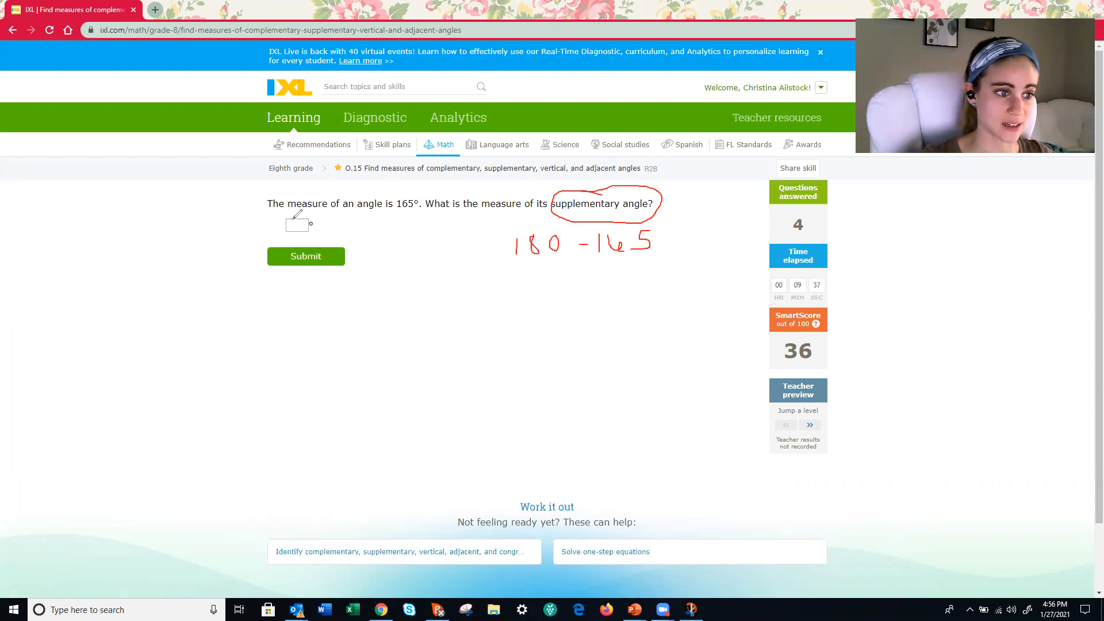
pyautogui.write('15')
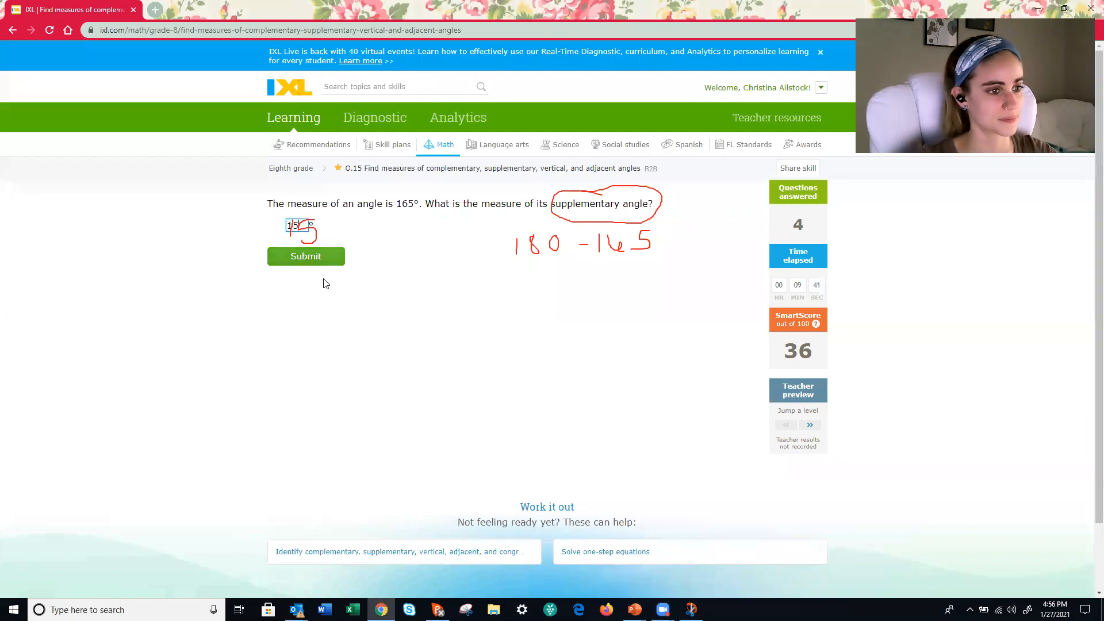
# Submit 15 and write the 180 − 101.1 subtraction beside the new question
pyautogui.click(305, 256)
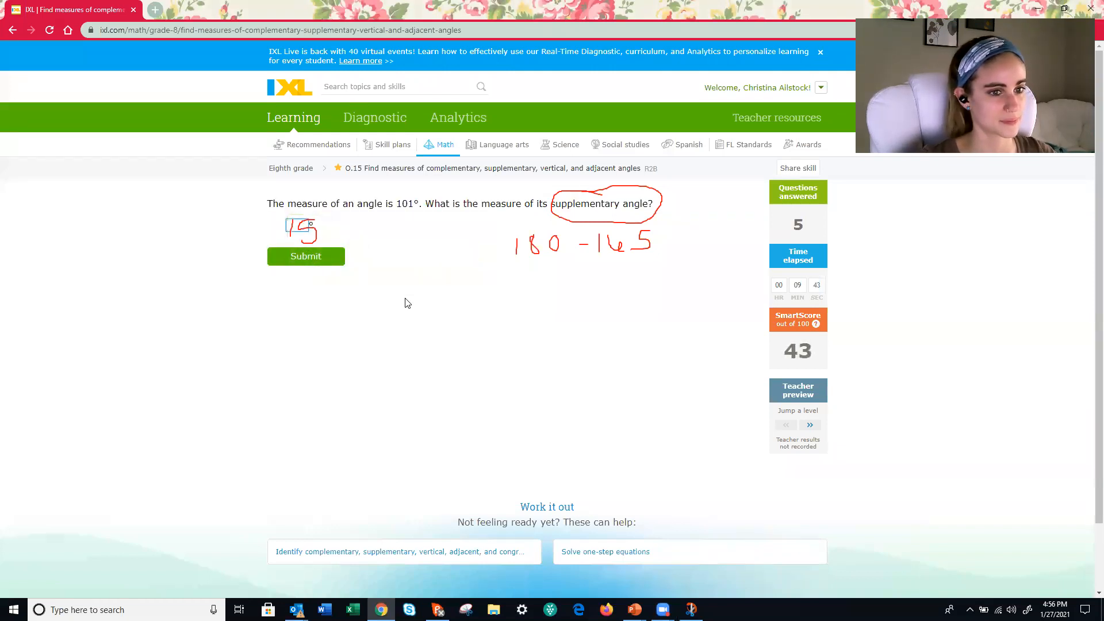
pyautogui.moveTo(635, 91)
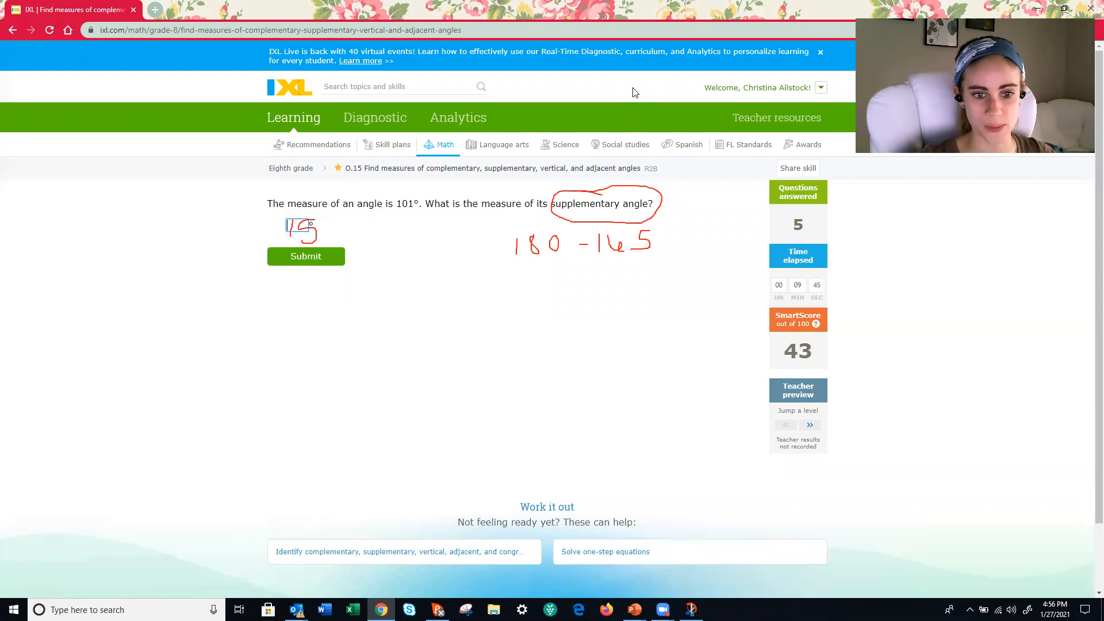
pyautogui.click(306, 256)
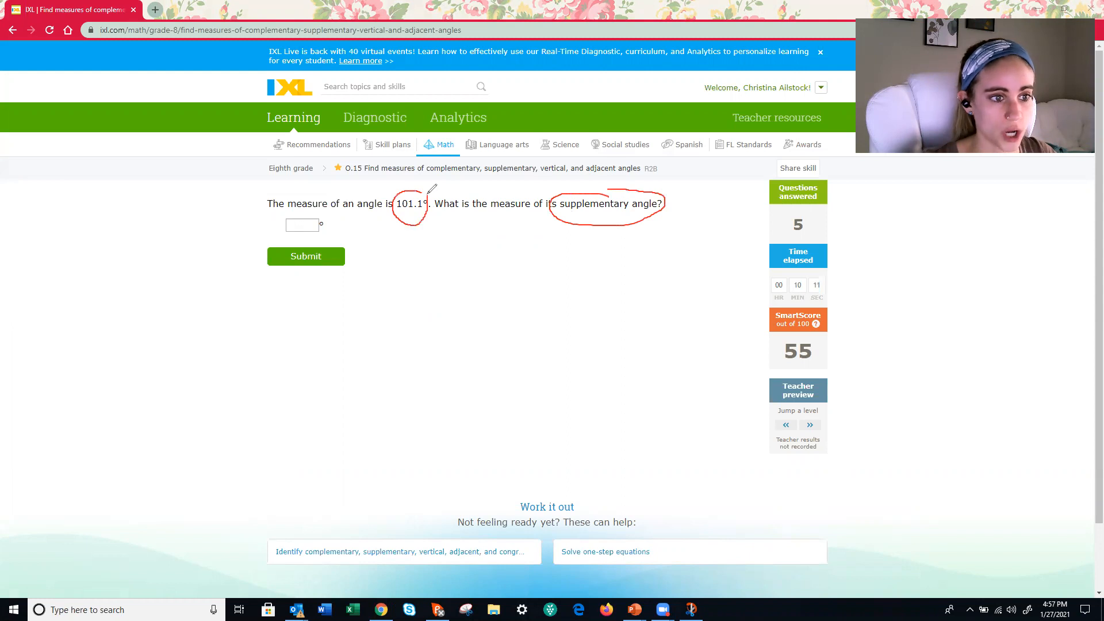
pyautogui.moveTo(560, 244)
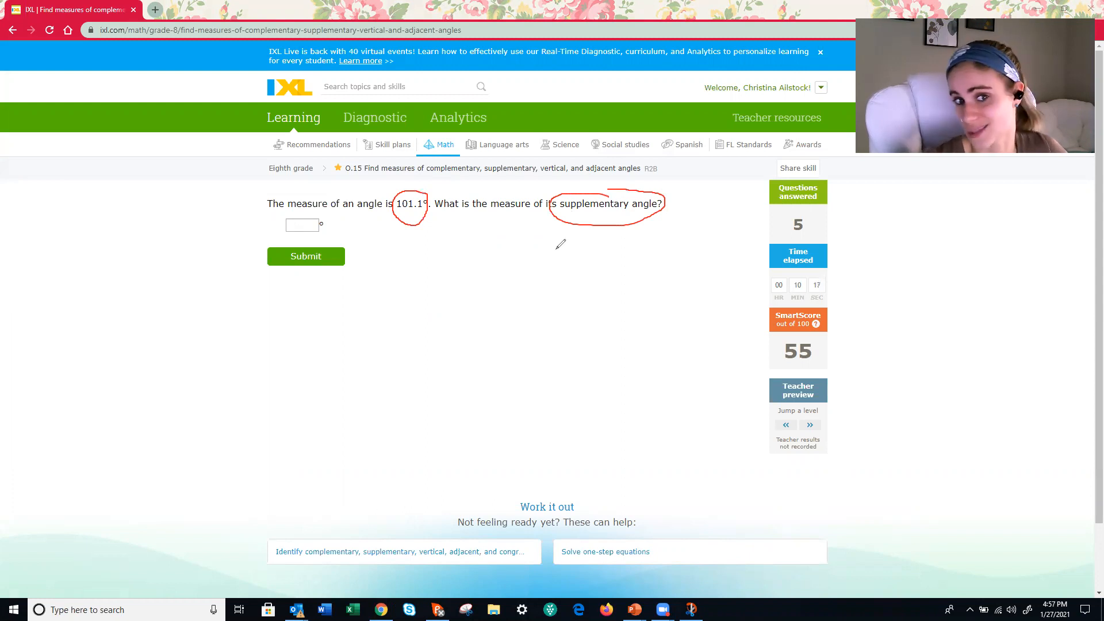
pyautogui.moveTo(484, 255)
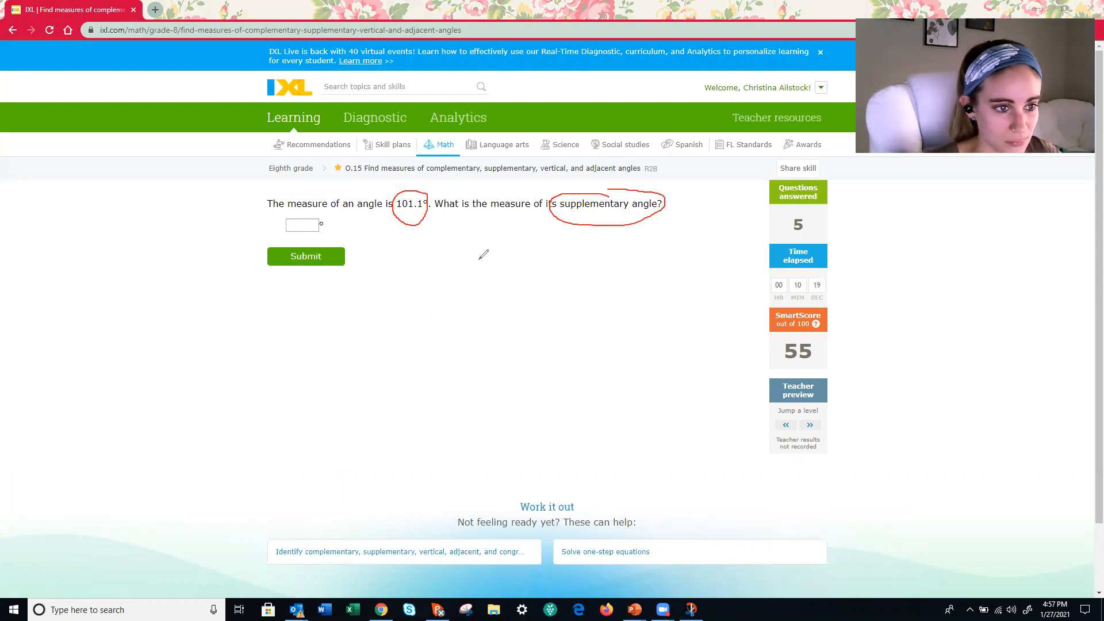
pyautogui.moveTo(479, 264); pyautogui.dragTo(525, 257)
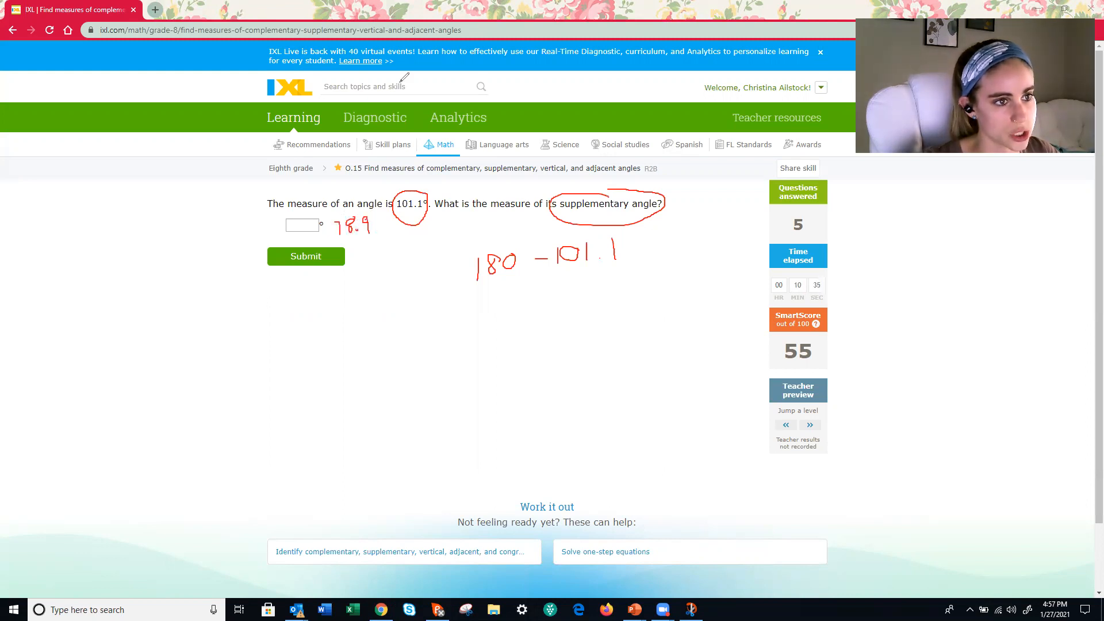
# Enter and submit 78.9 as the supplementary angle
pyautogui.click(302, 225)
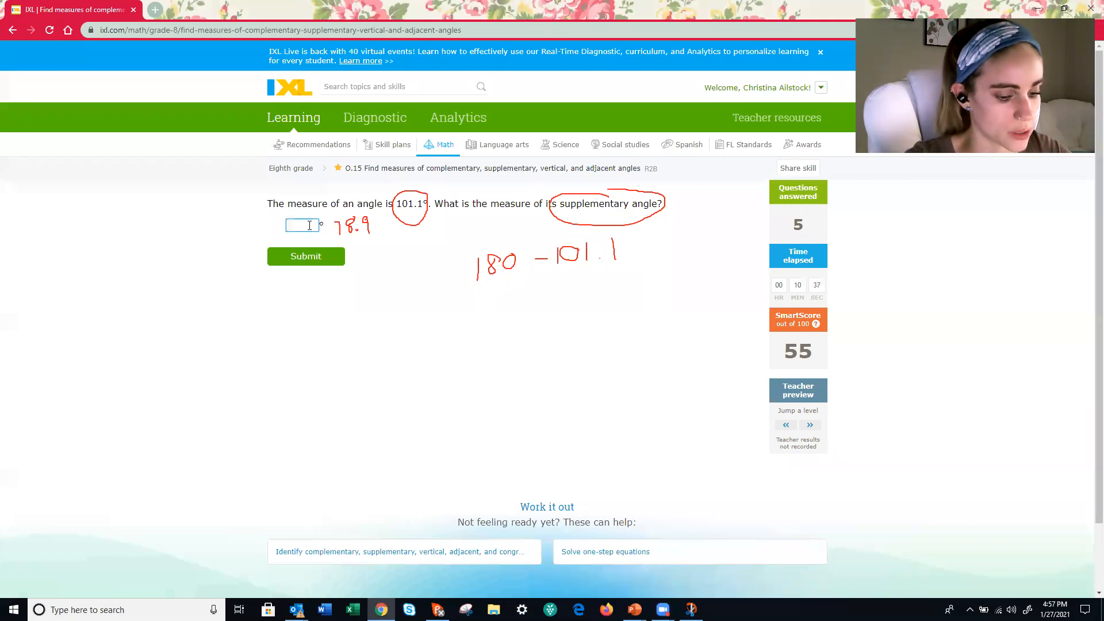
pyautogui.write('78.9')
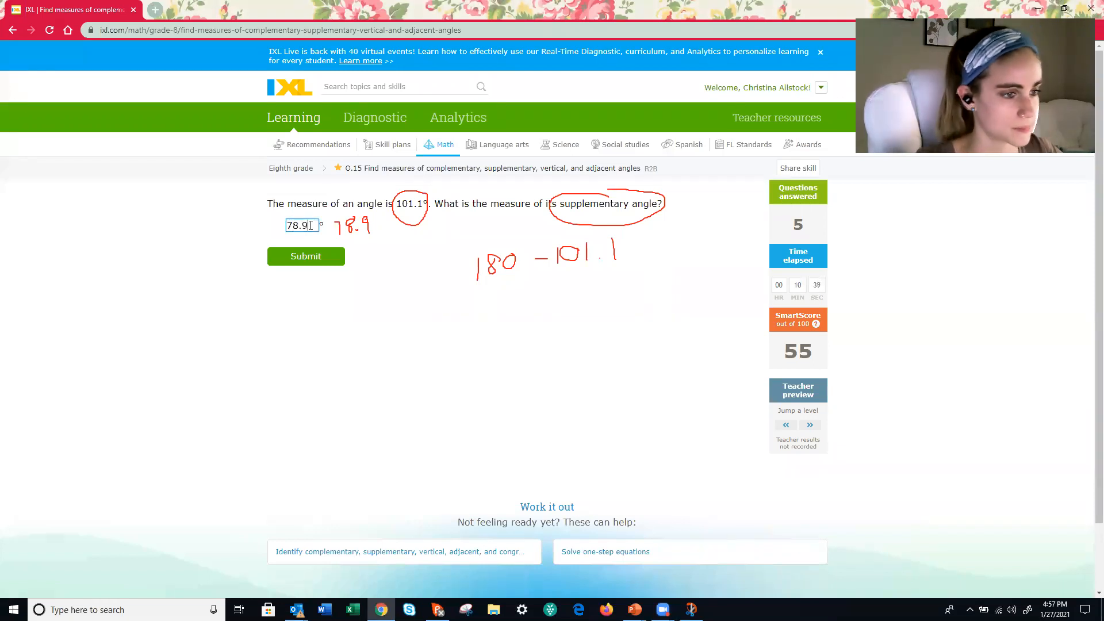
pyautogui.click(306, 256)
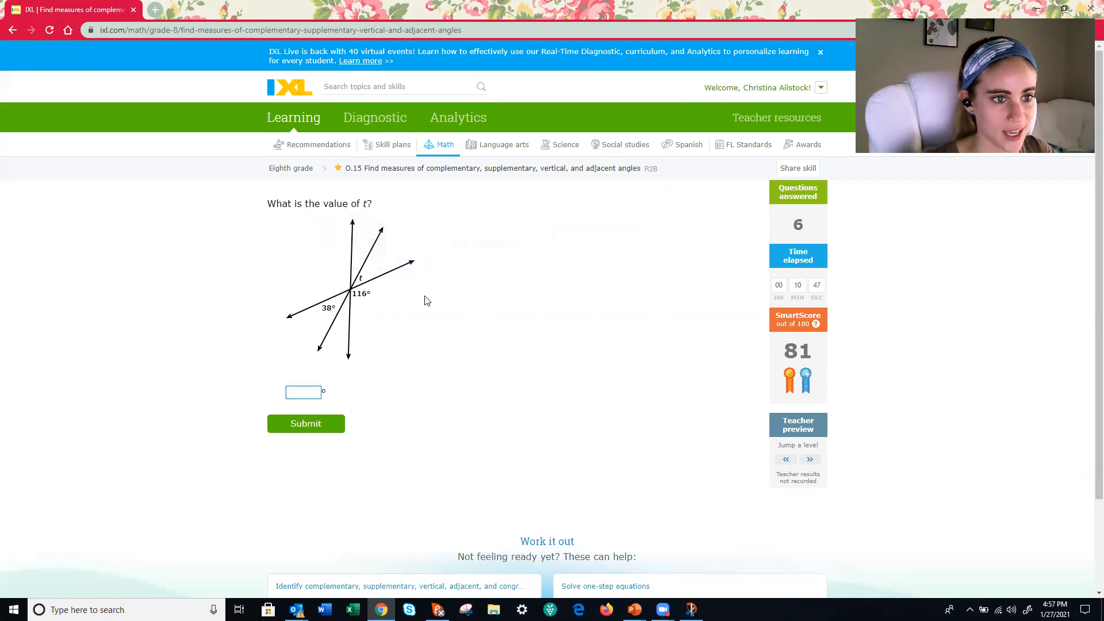
pyautogui.moveTo(387, 255)
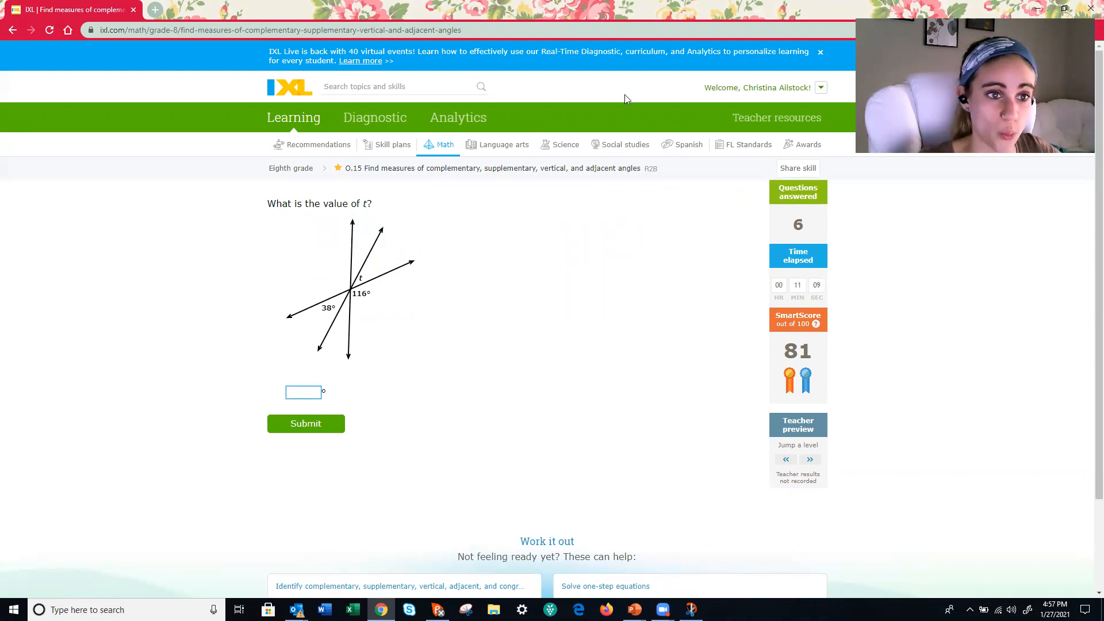
pyautogui.moveTo(614, 89)
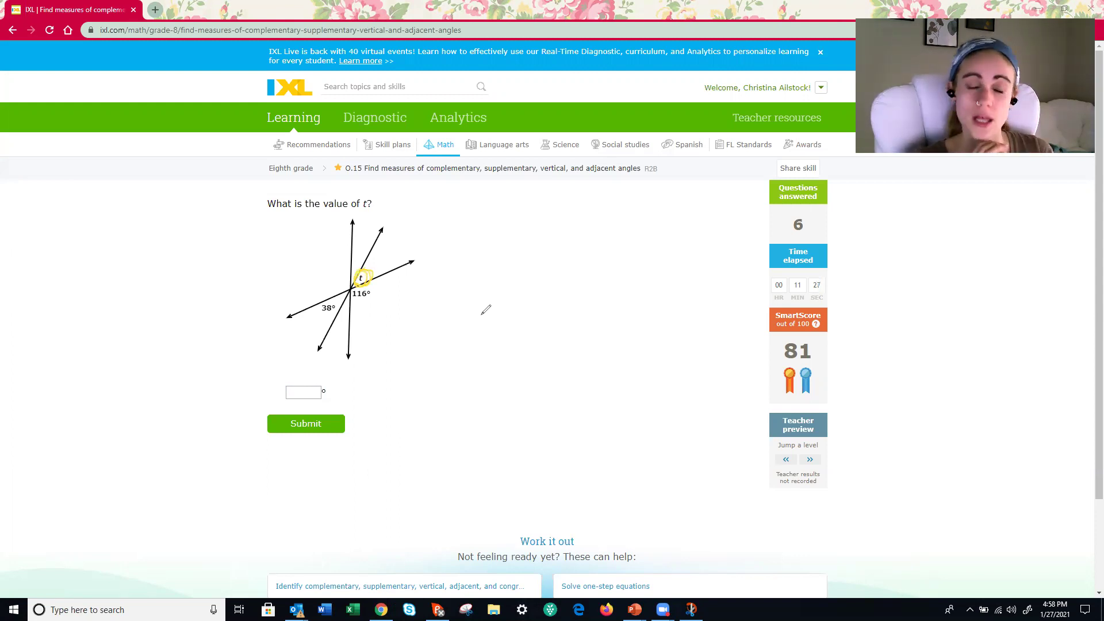
pyautogui.moveTo(447, 284)
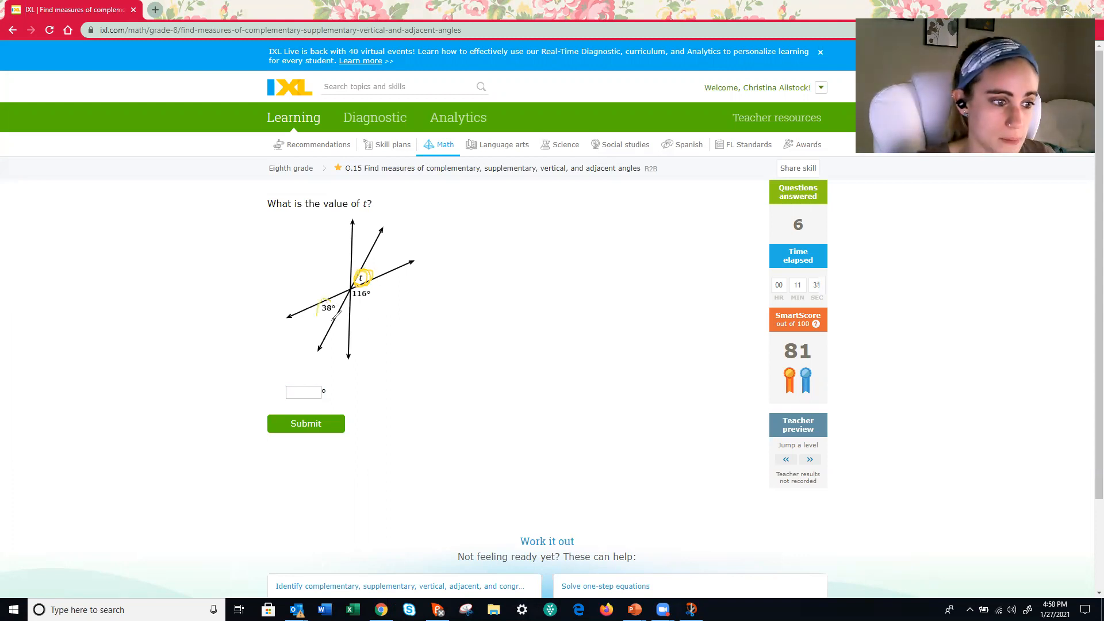
# Mark the vertical angles on the diagram, then enter and submit 38 for t
pyautogui.click(326, 324)
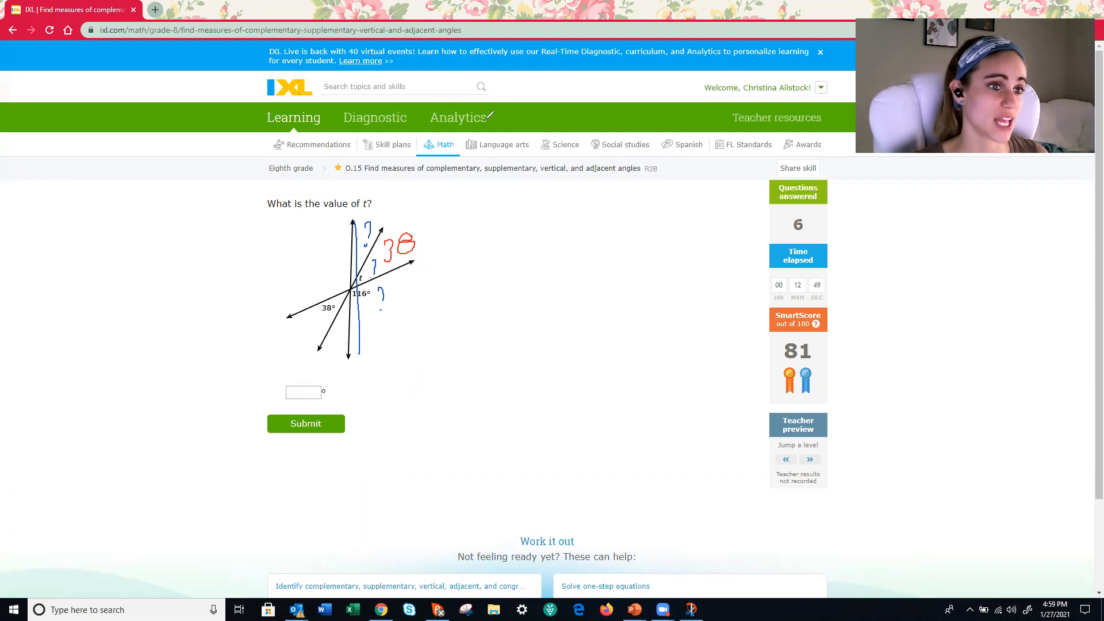
pyautogui.click(303, 392)
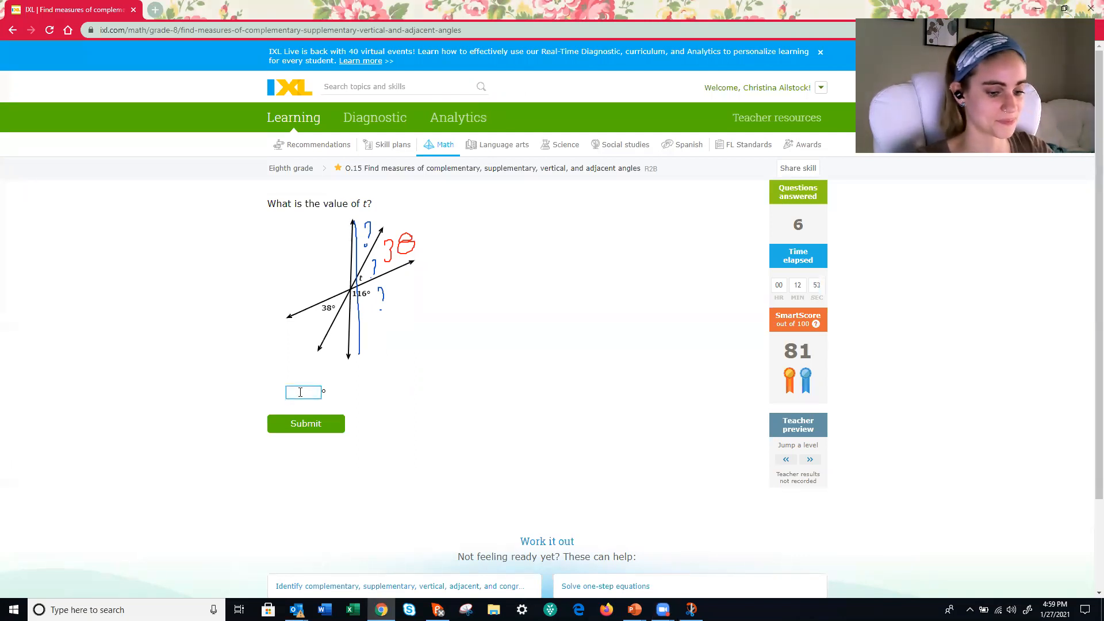
pyautogui.write('38')
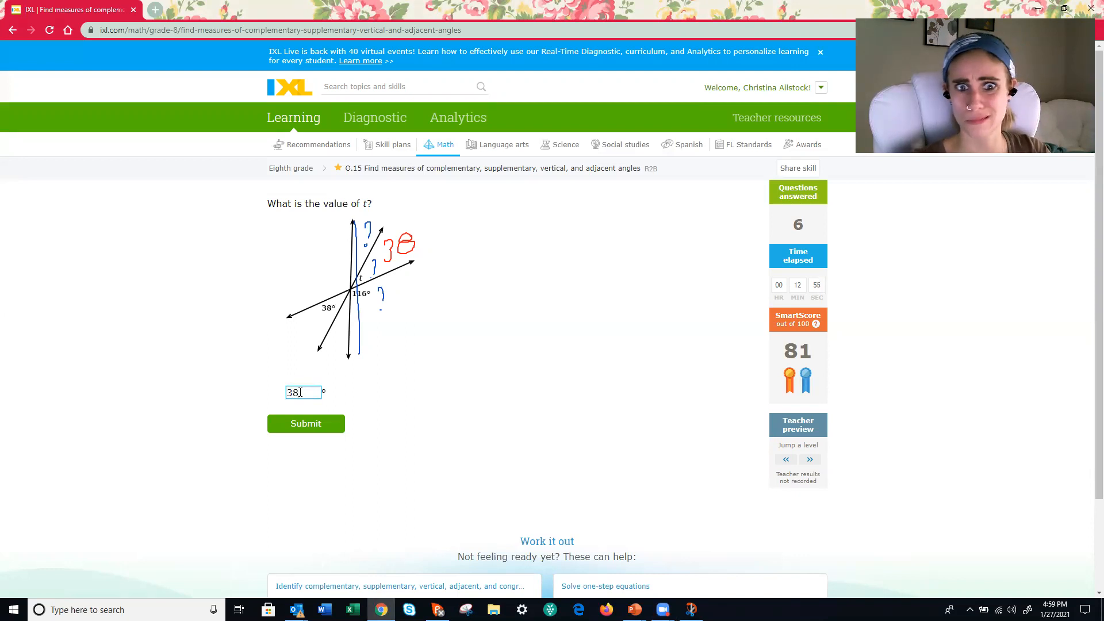
pyautogui.click(306, 424)
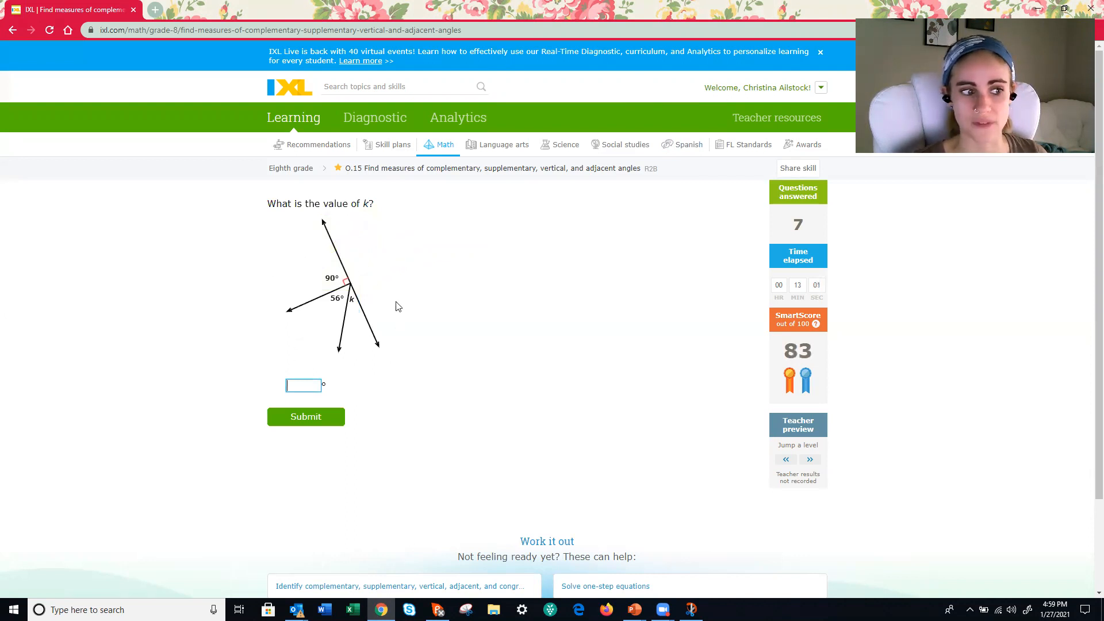
pyautogui.moveTo(367, 261)
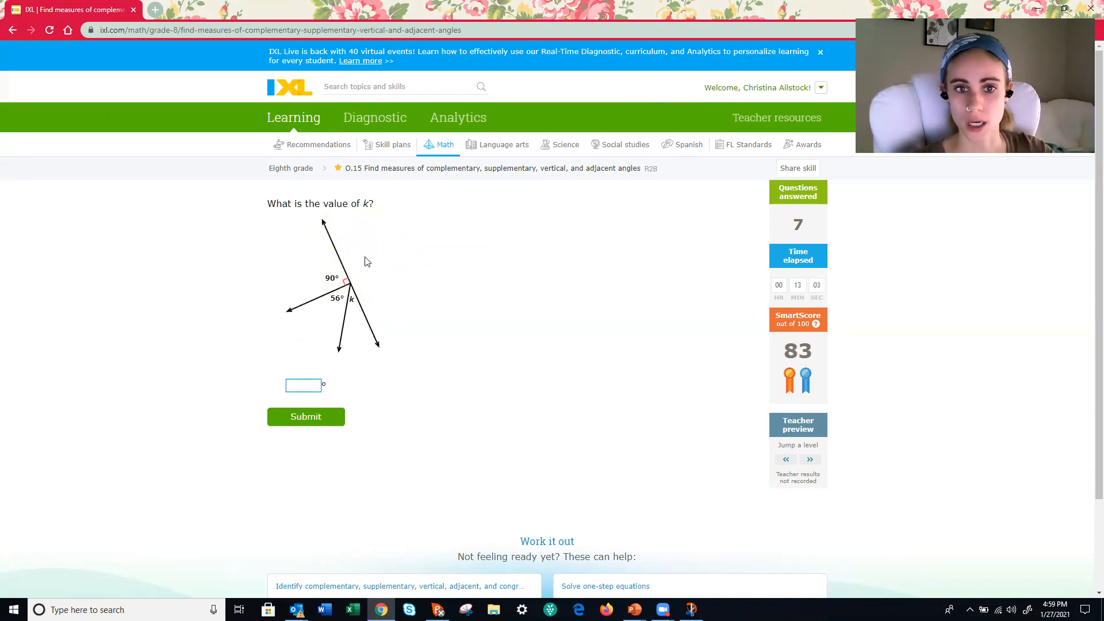
pyautogui.moveTo(291, 232)
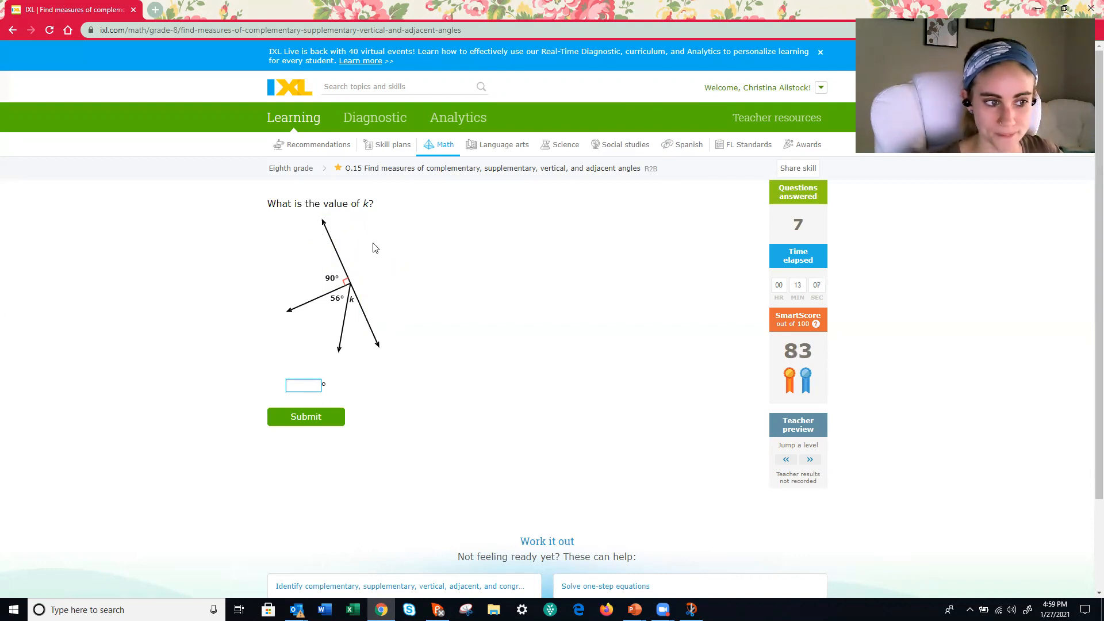
pyautogui.moveTo(547, 85)
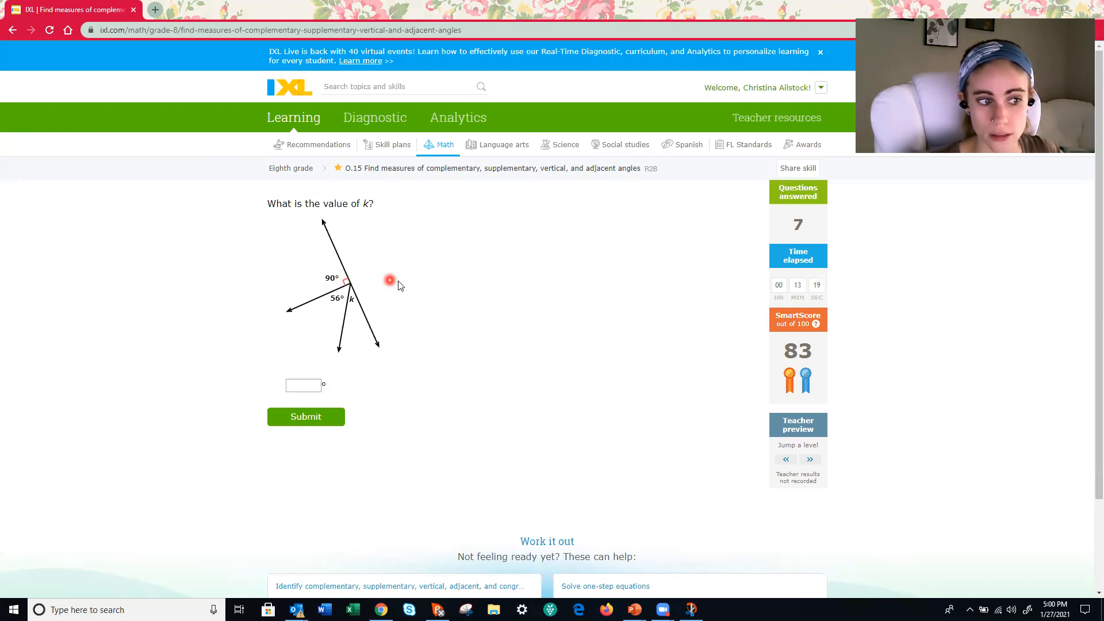
pyautogui.moveTo(317, 279)
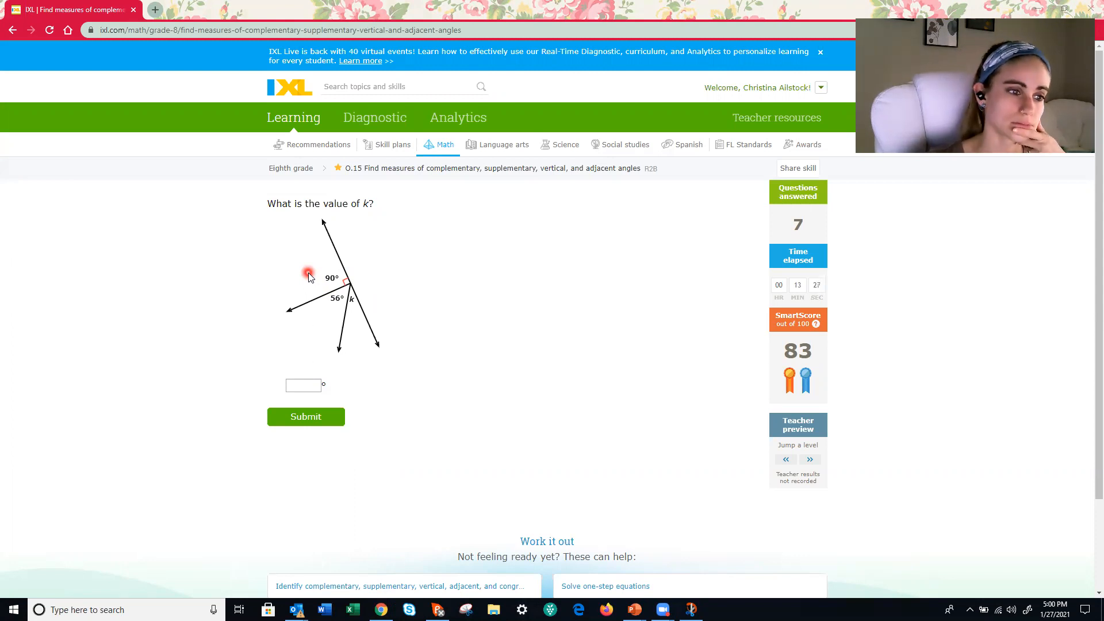
pyautogui.moveTo(357, 326)
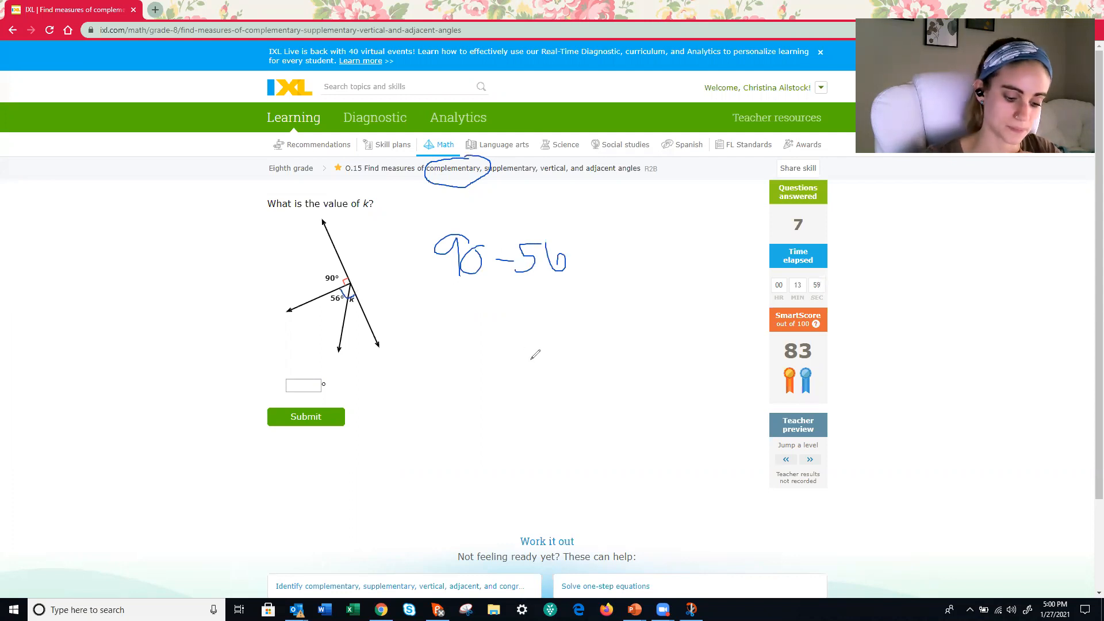
pyautogui.moveTo(586, 271)
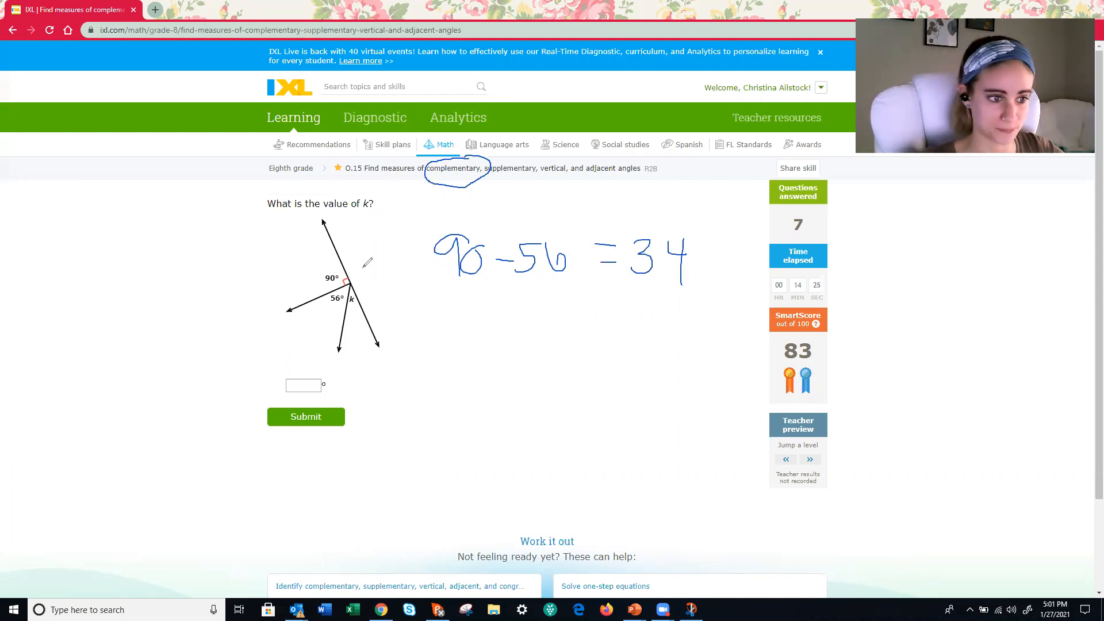
# Write the check 180 − 90 − 56 = 34 below the diagram
pyautogui.moveTo(426, 323); pyautogui.dragTo(450, 366)
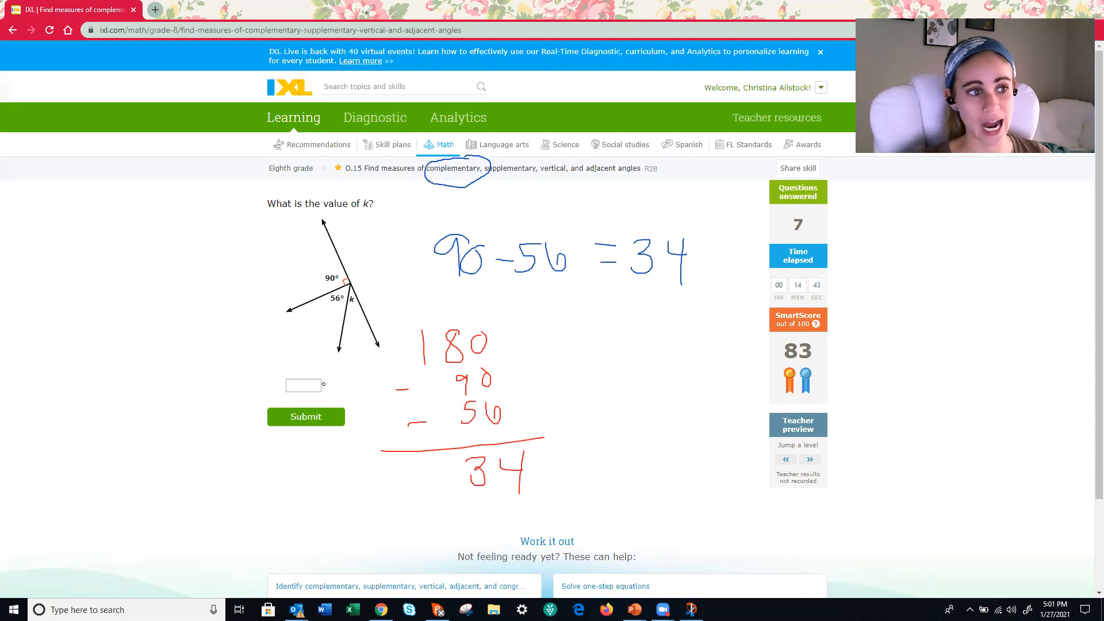
# Enter 34 as the value of k and submit it
pyautogui.click(304, 386)
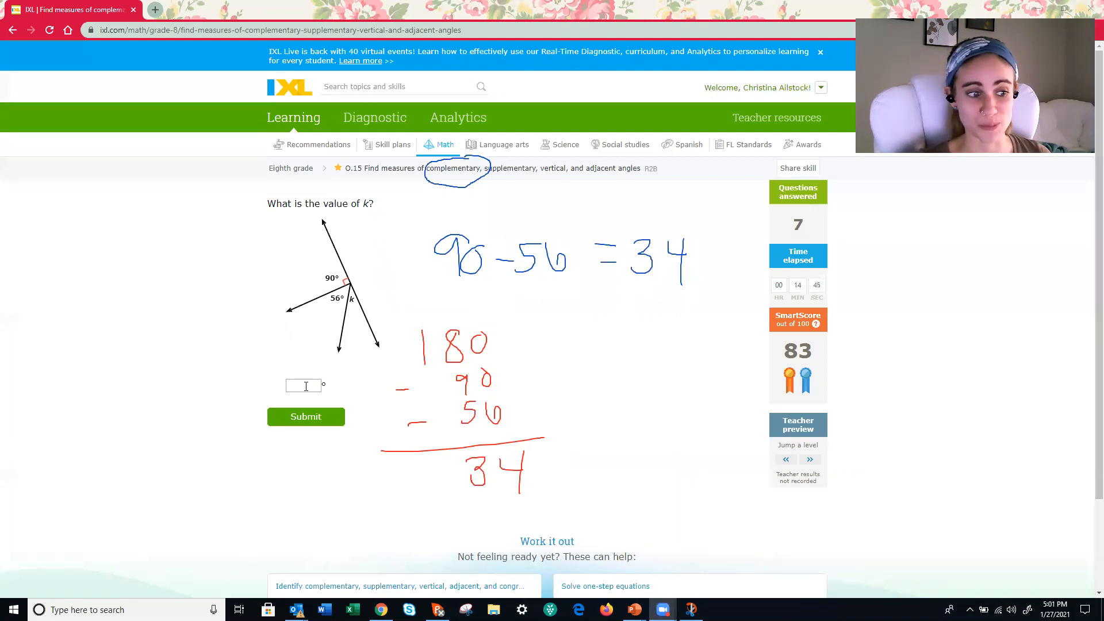
pyautogui.write('3')
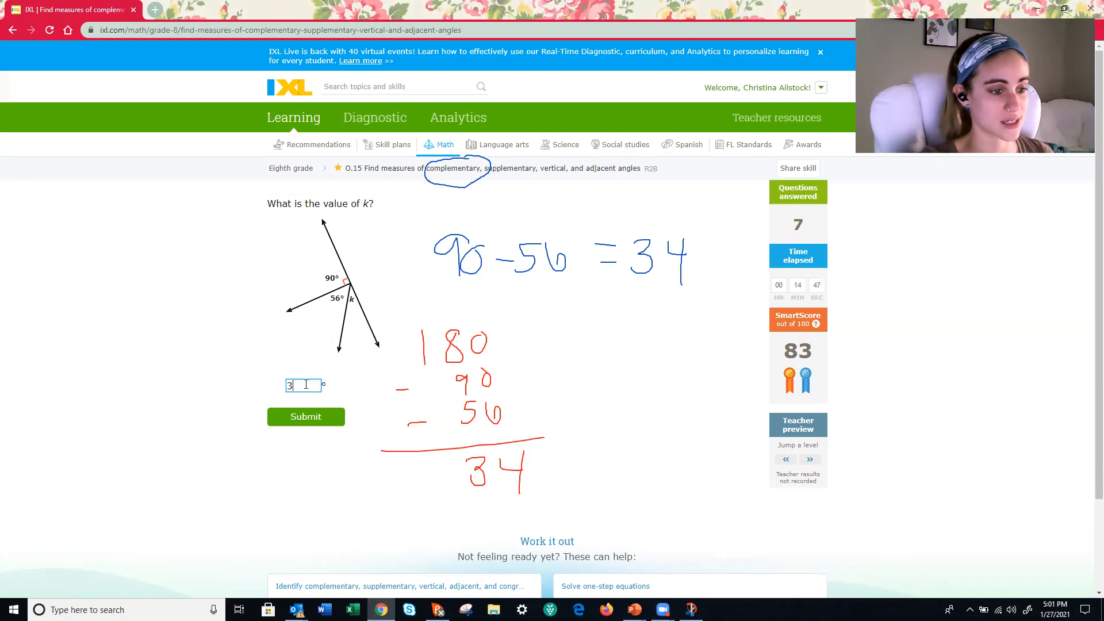
pyautogui.write('4')
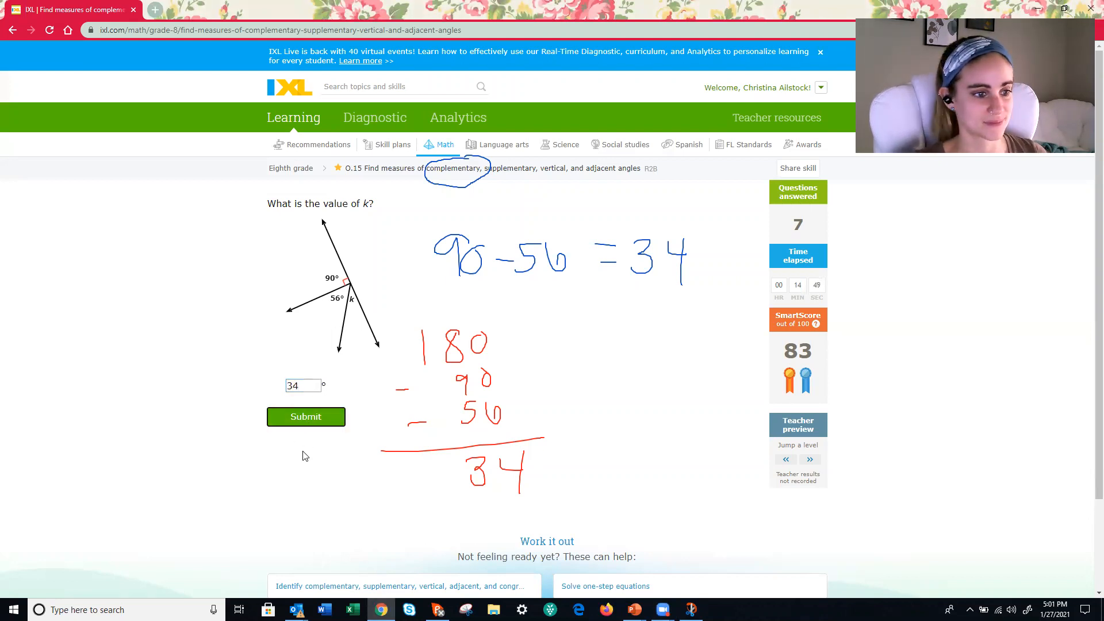
pyautogui.click(306, 416)
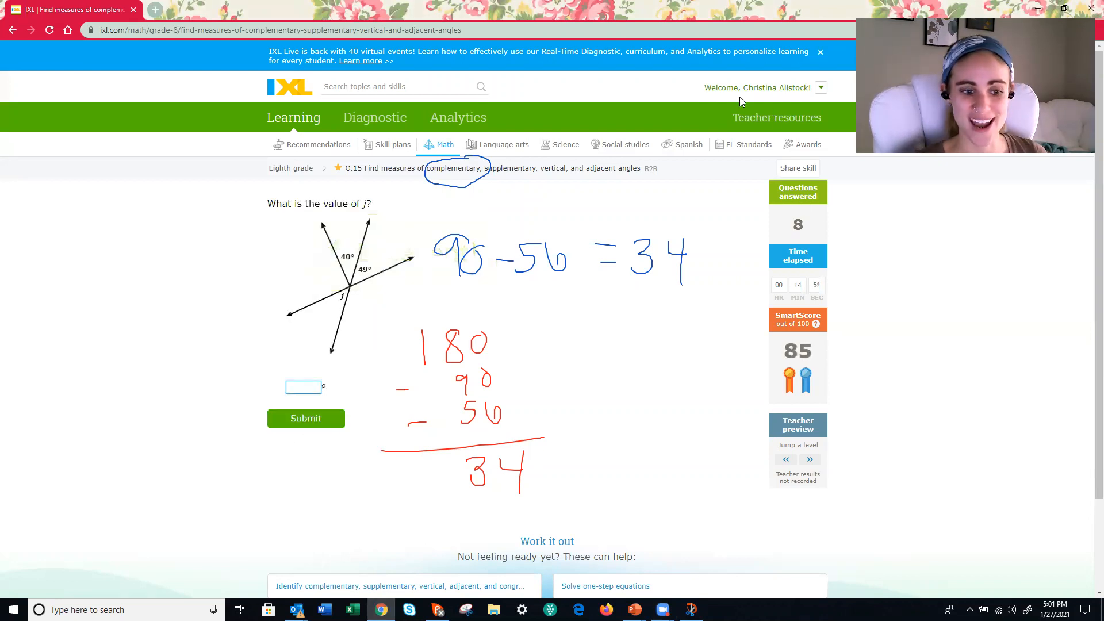